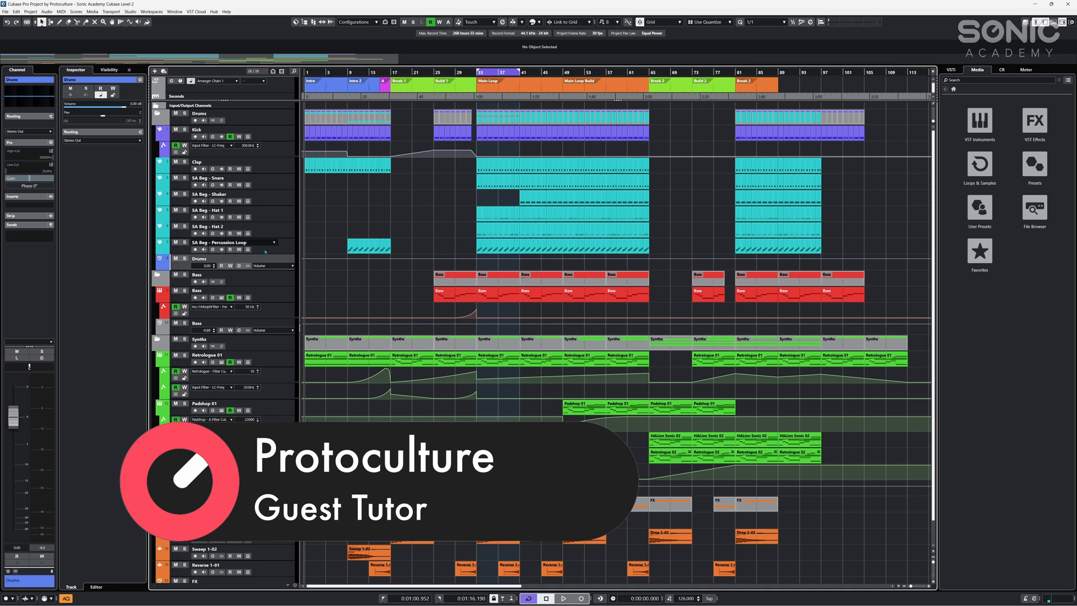
# - Inspect the percussion loop channel's routing and follow its output to the Drums bus
pyautogui.click(212, 249)
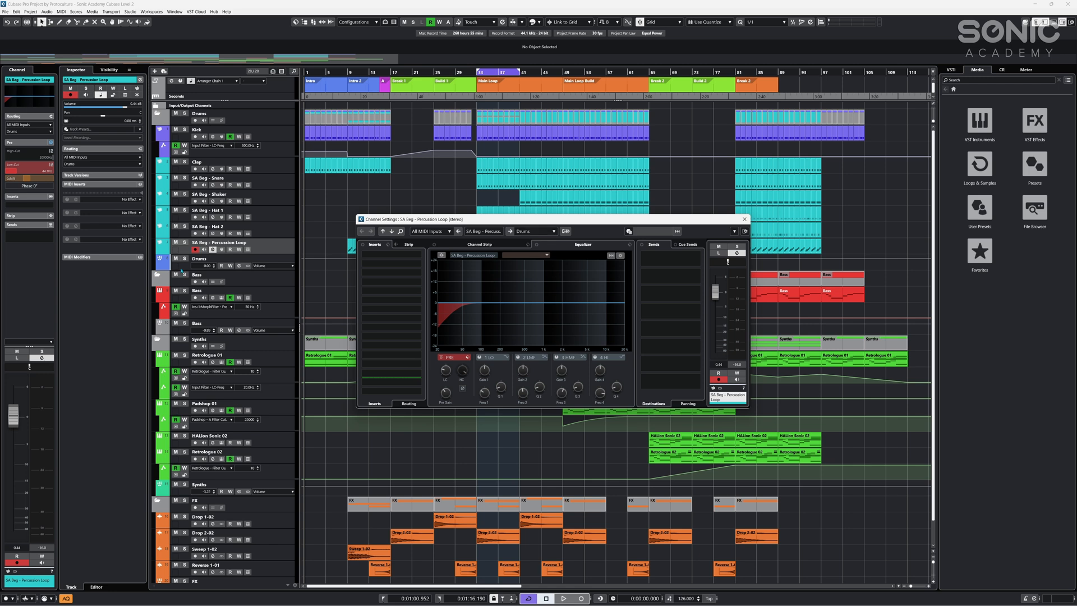
pyautogui.click(744, 218)
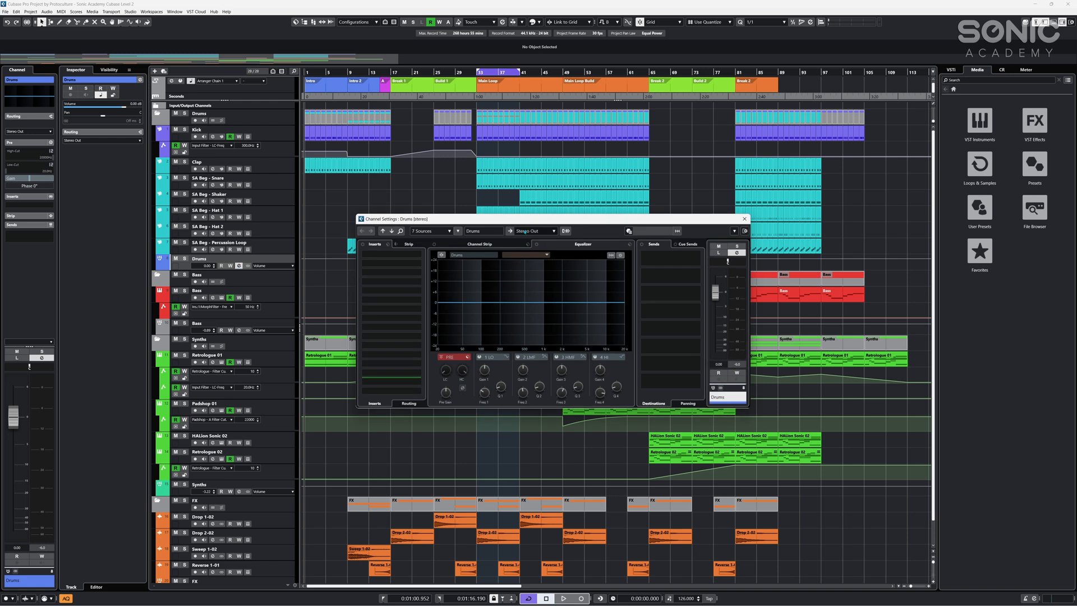
pyautogui.click(743, 219)
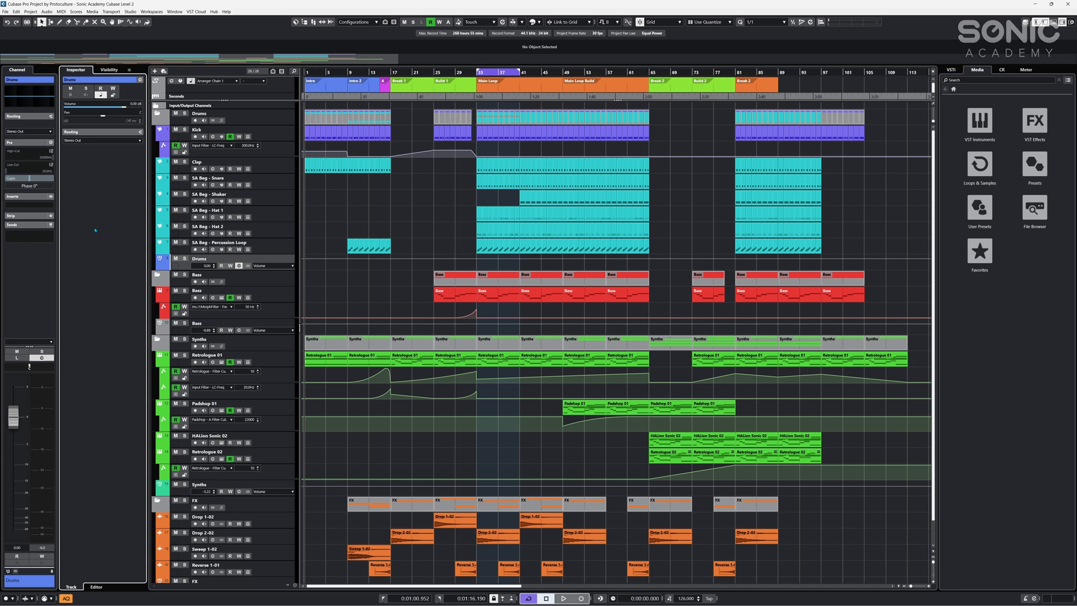
pyautogui.moveTo(310, 323)
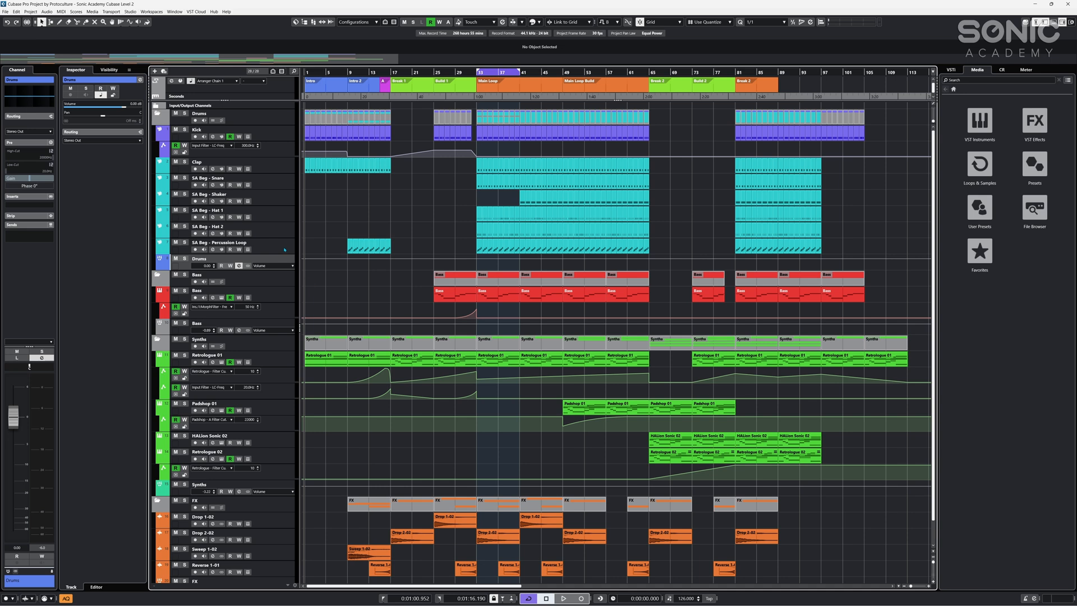
# - Look over the Percussion Loop, Drums group, Clap and Hat 1 tracks in the track list
pyautogui.click(220, 243)
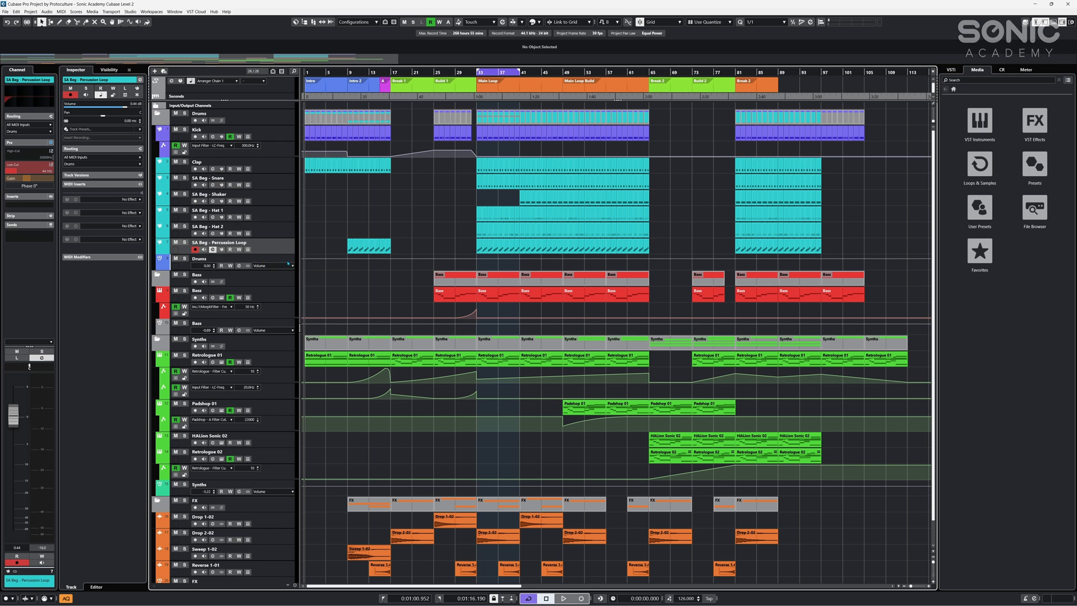
pyautogui.click(200, 259)
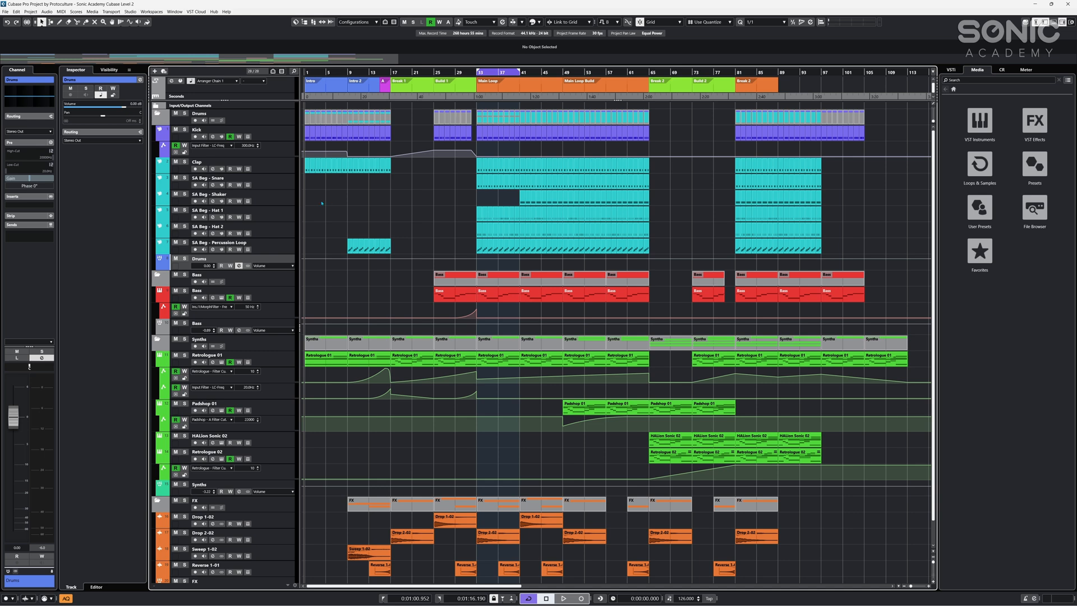
pyautogui.click(197, 161)
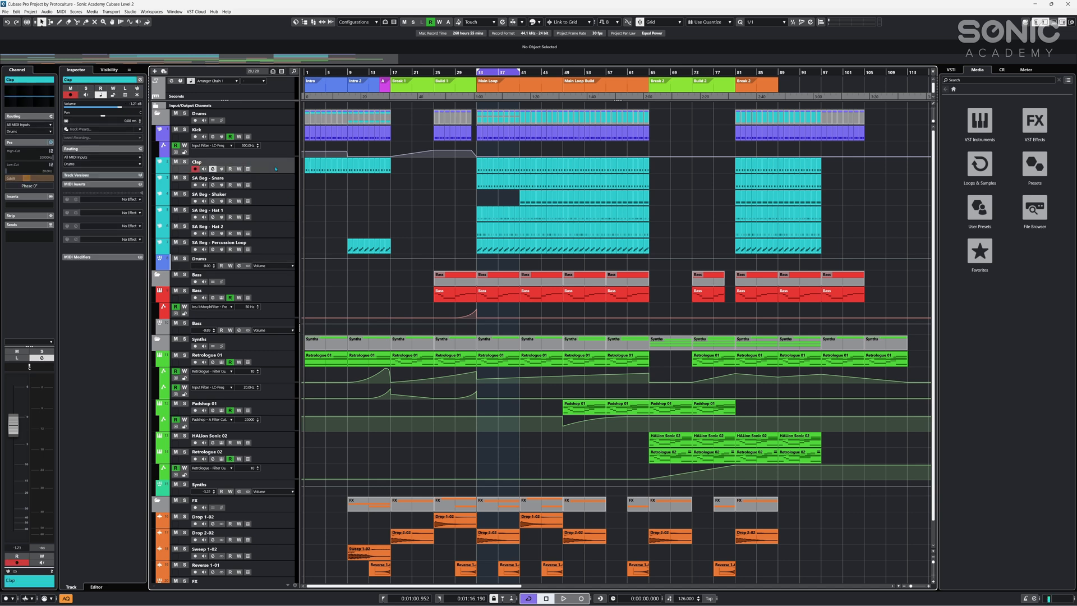
pyautogui.click(211, 209)
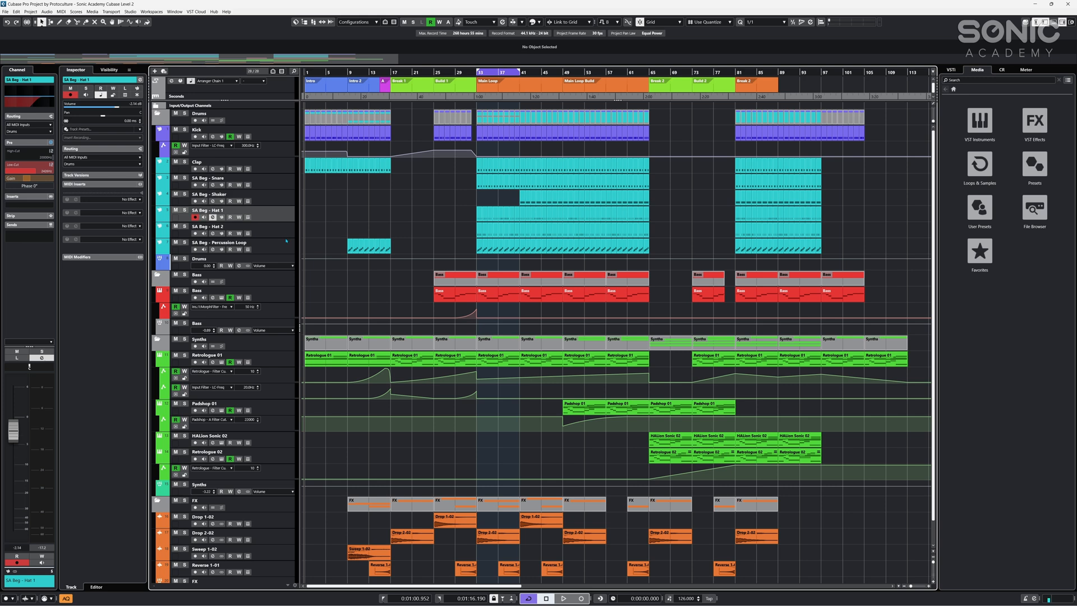
# - Start adding an Effect track from the track list's Add Track menu
pyautogui.rightClick(200, 161)
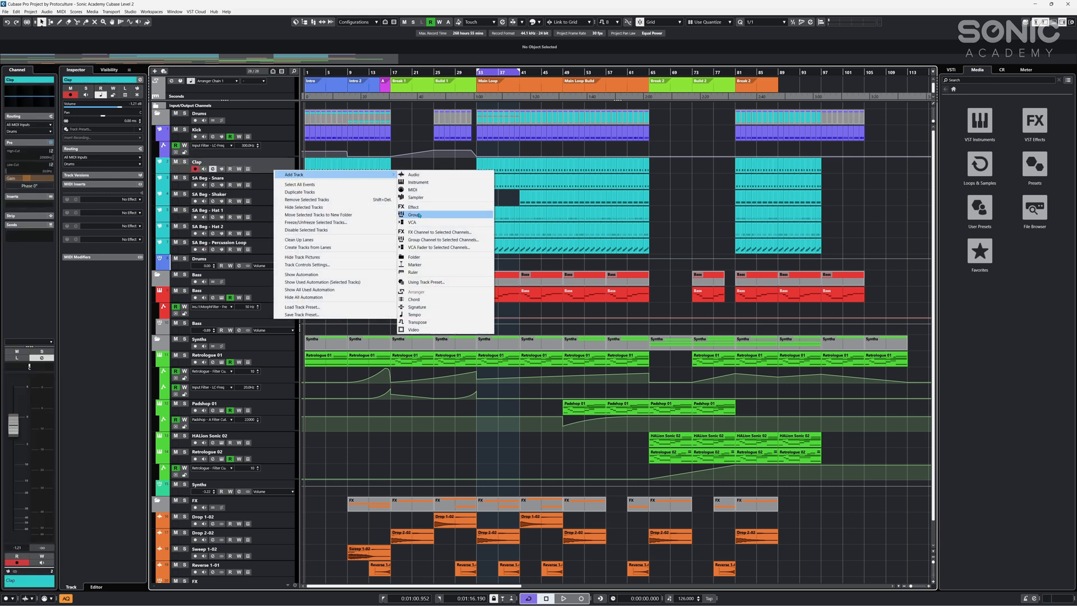
pyautogui.moveTo(443, 211)
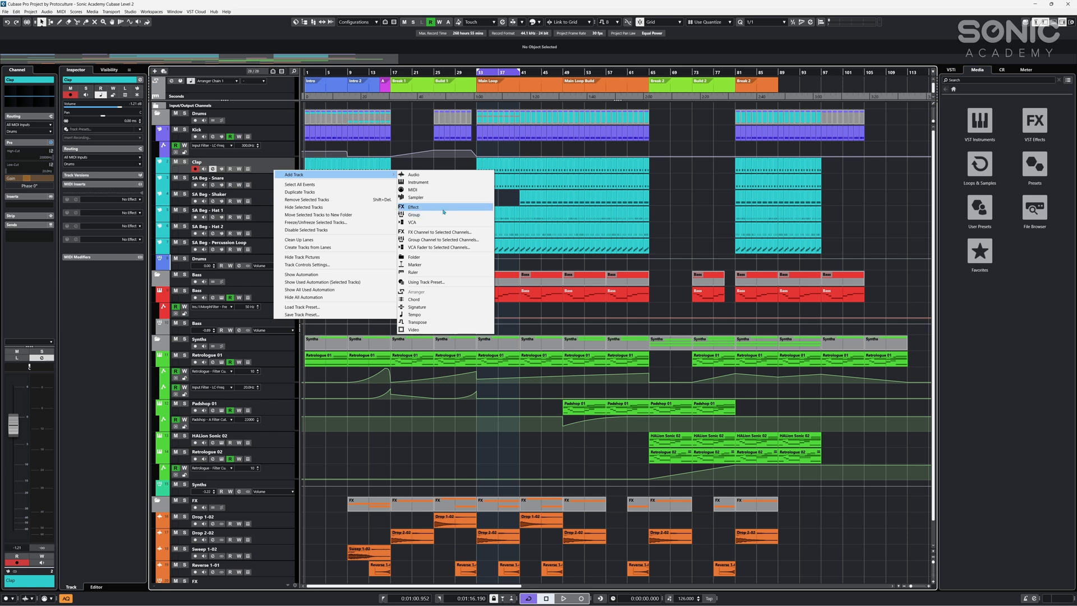
pyautogui.moveTo(443, 232)
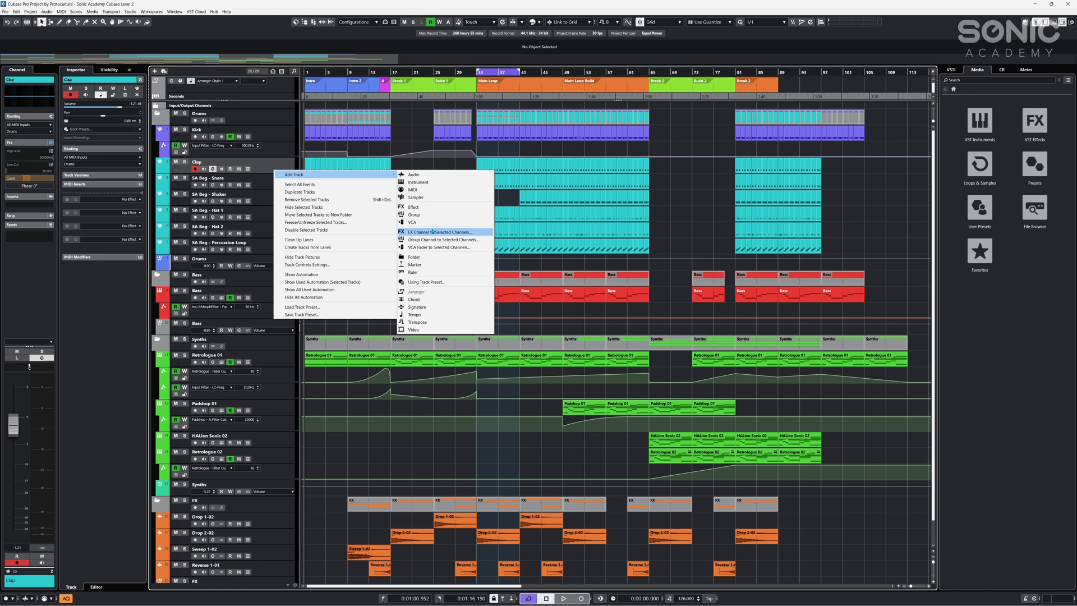
pyautogui.moveTo(413, 207)
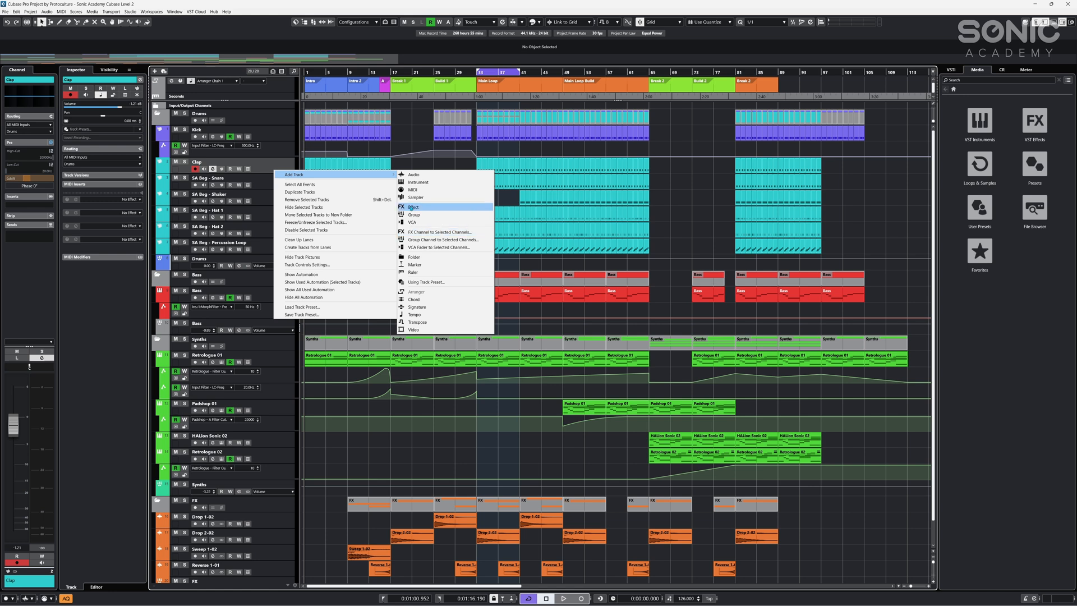
pyautogui.click(414, 207)
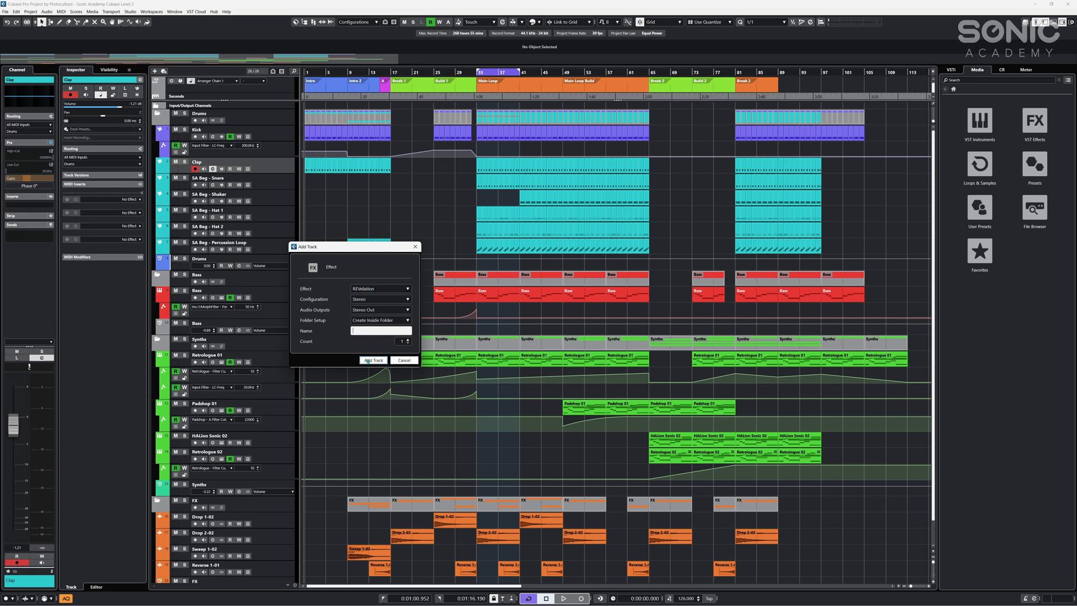
# - Create the stereo REVelation FX channel, opening its reverb plug-in window
pyautogui.click(372, 361)
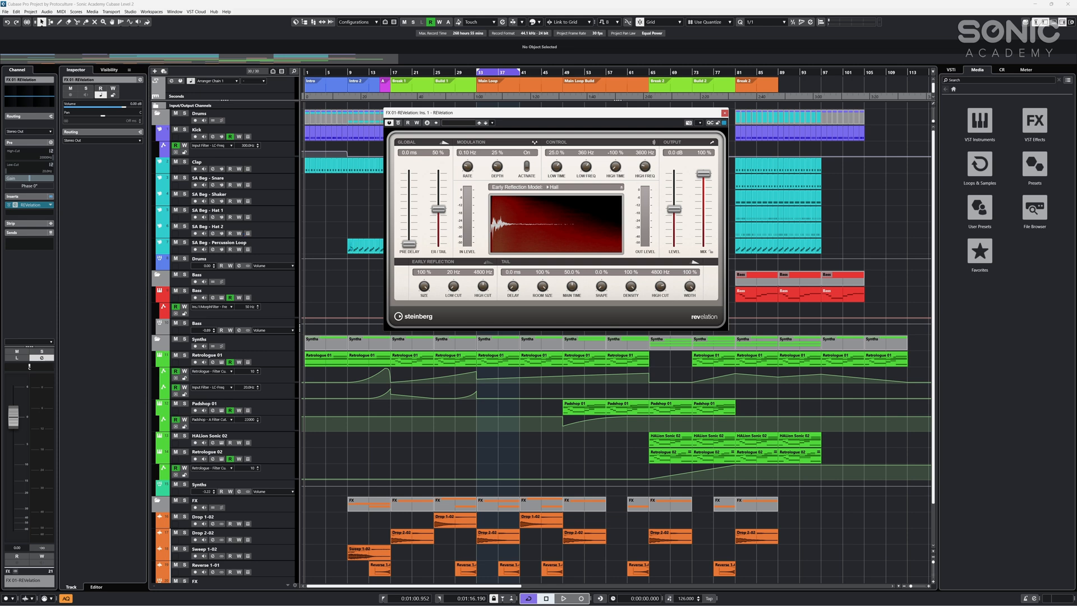
# - Place the FX 01-REVelation track just above the Drums group and close the reverb window
pyautogui.scroll(-3)
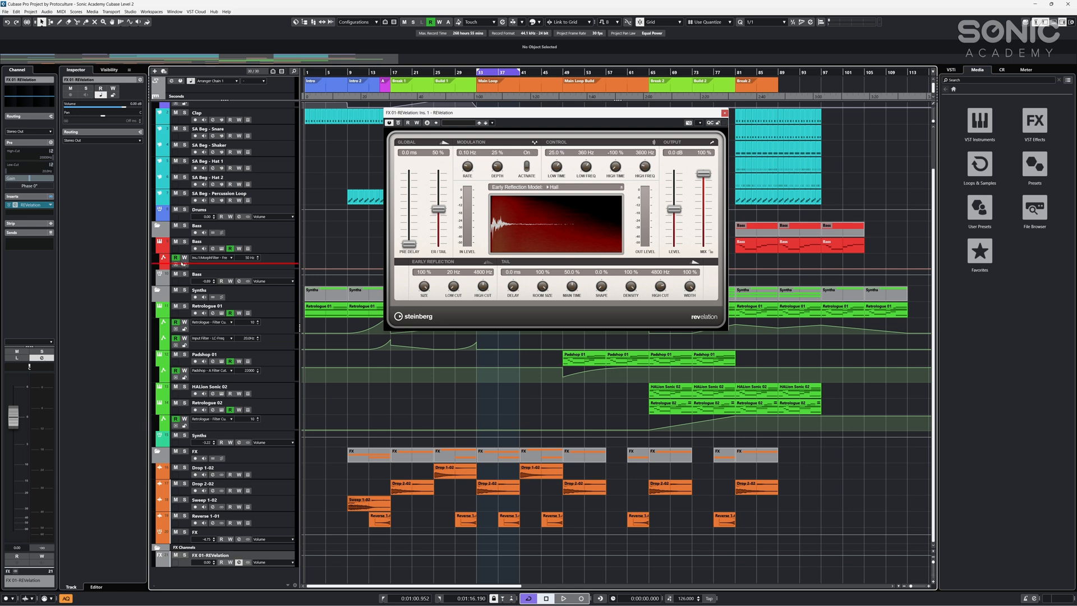
pyautogui.scroll(3)
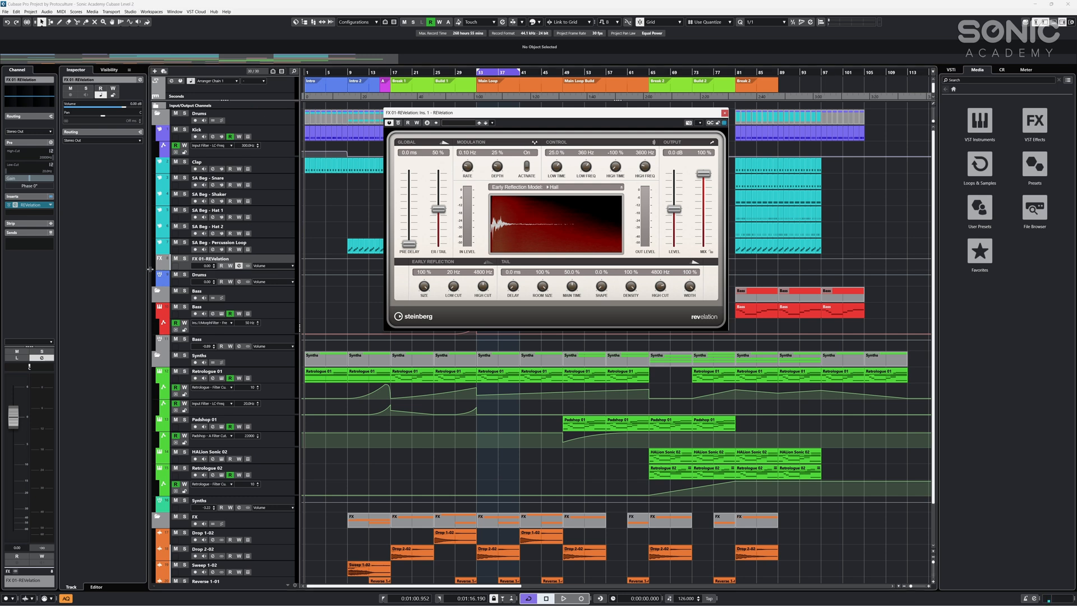
pyautogui.scroll(-3)
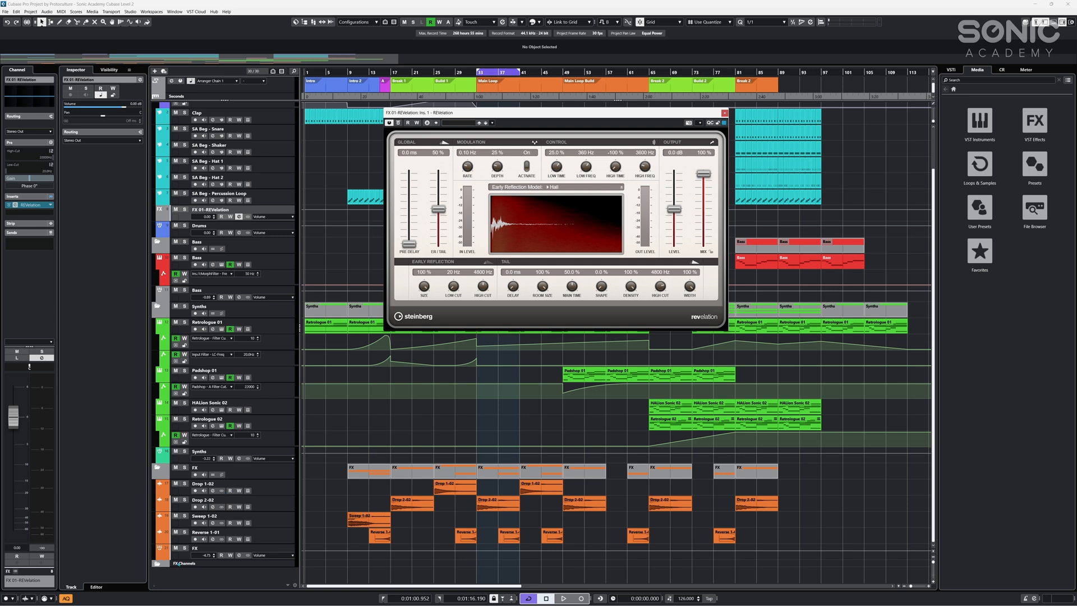
pyautogui.click(724, 112)
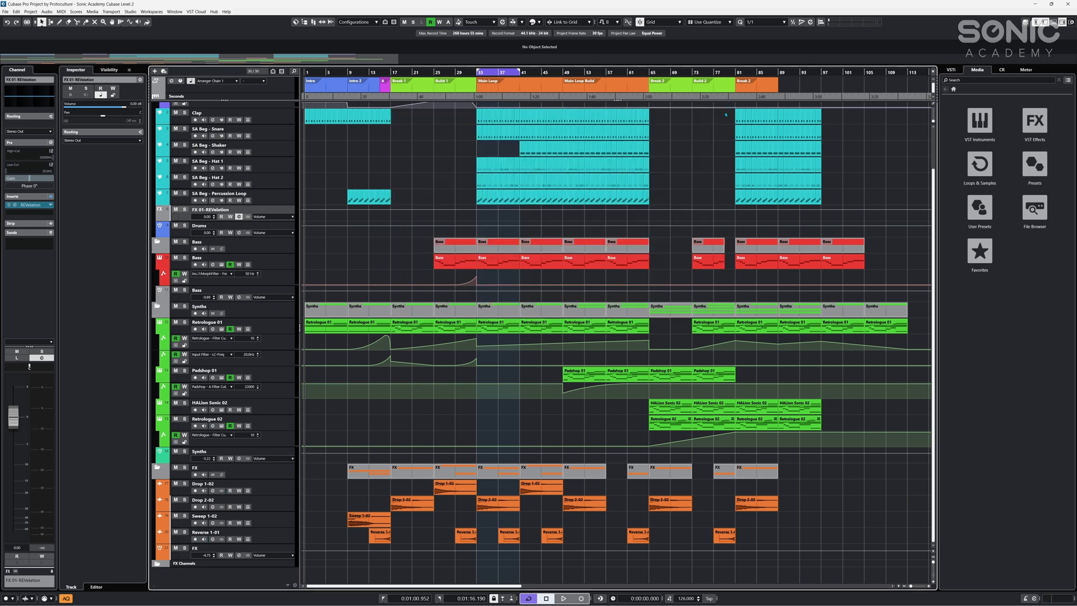
# - Play the arrangement from the top, then bring up the SA Beg - Shaker channel settings
pyautogui.scroll(3)
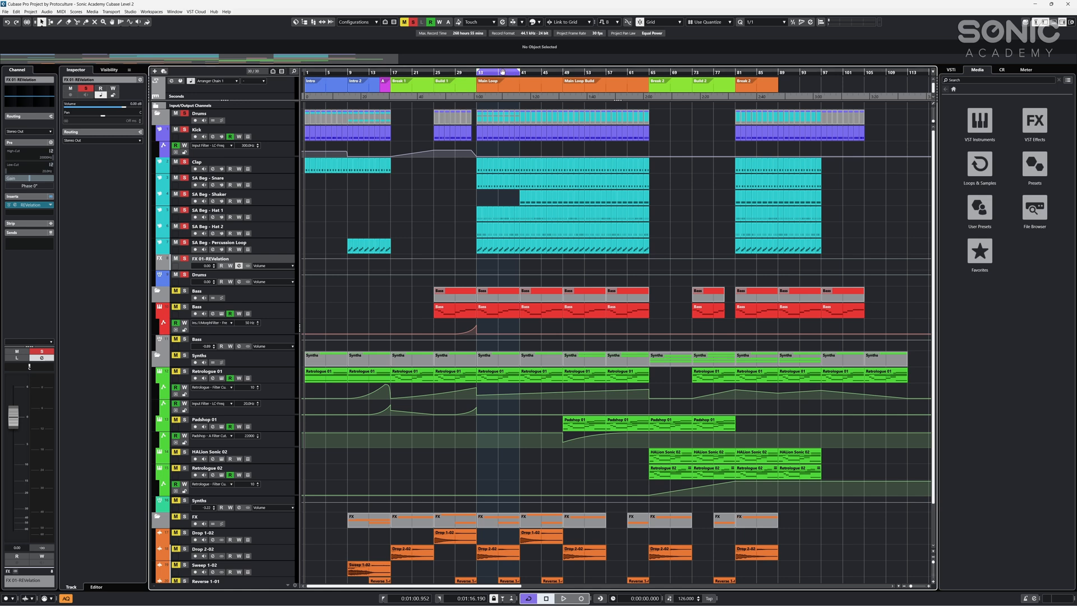
pyautogui.click(562, 598)
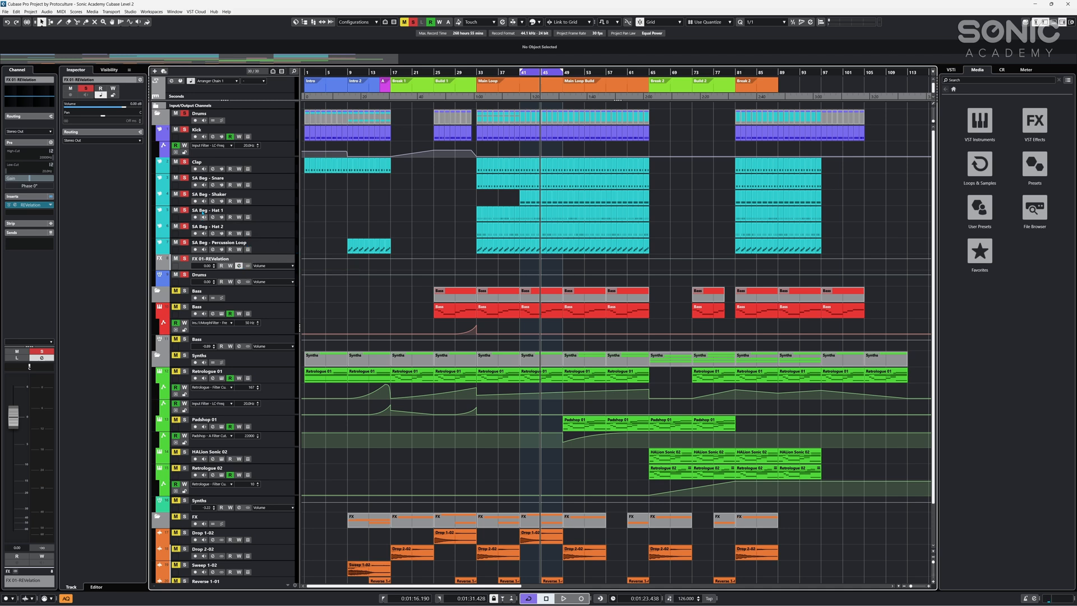
pyautogui.click(206, 194)
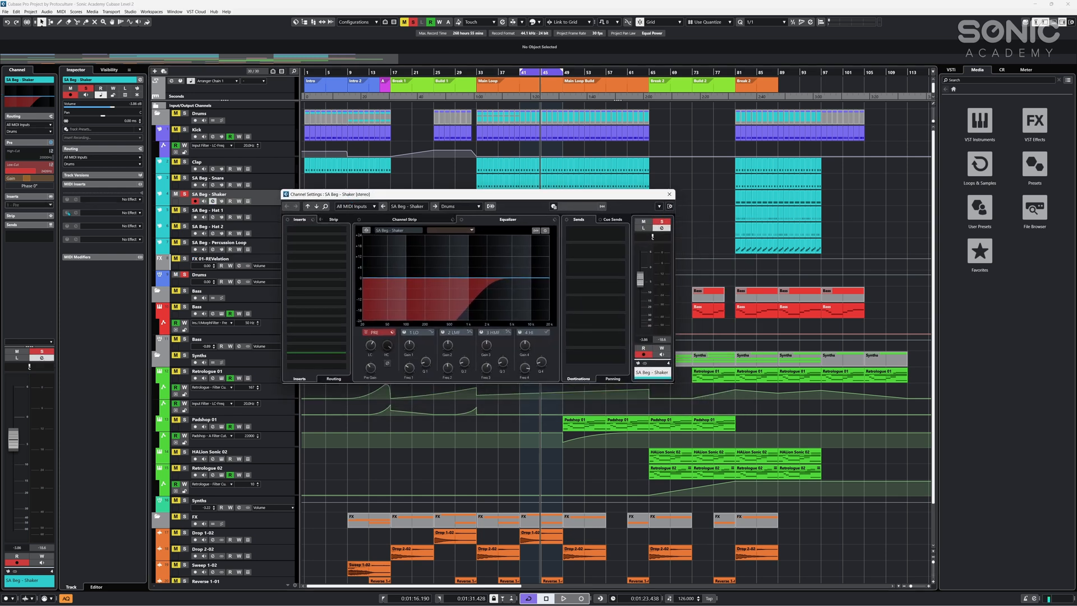
# - Add a send on the Shaker channel to Drums Reverb and switch it on
pyautogui.click(594, 234)
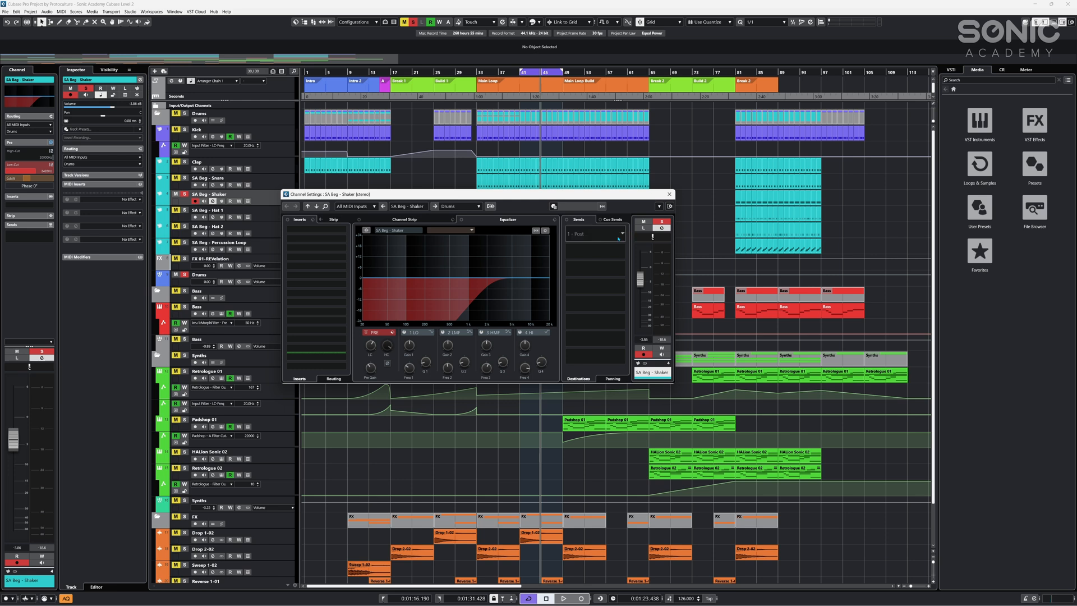
pyautogui.click(598, 235)
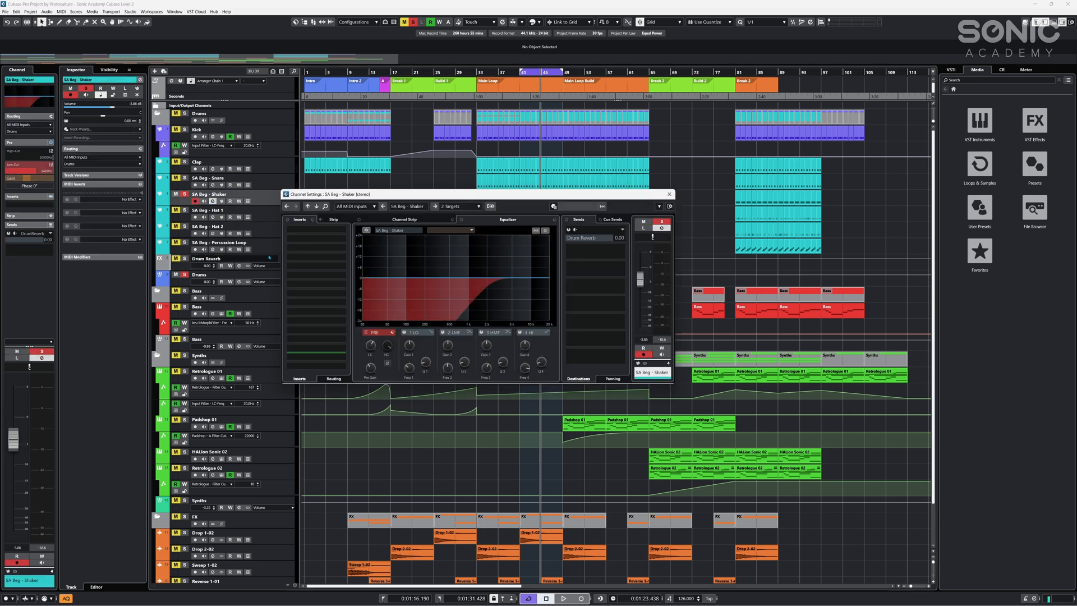
pyautogui.moveTo(591, 237)
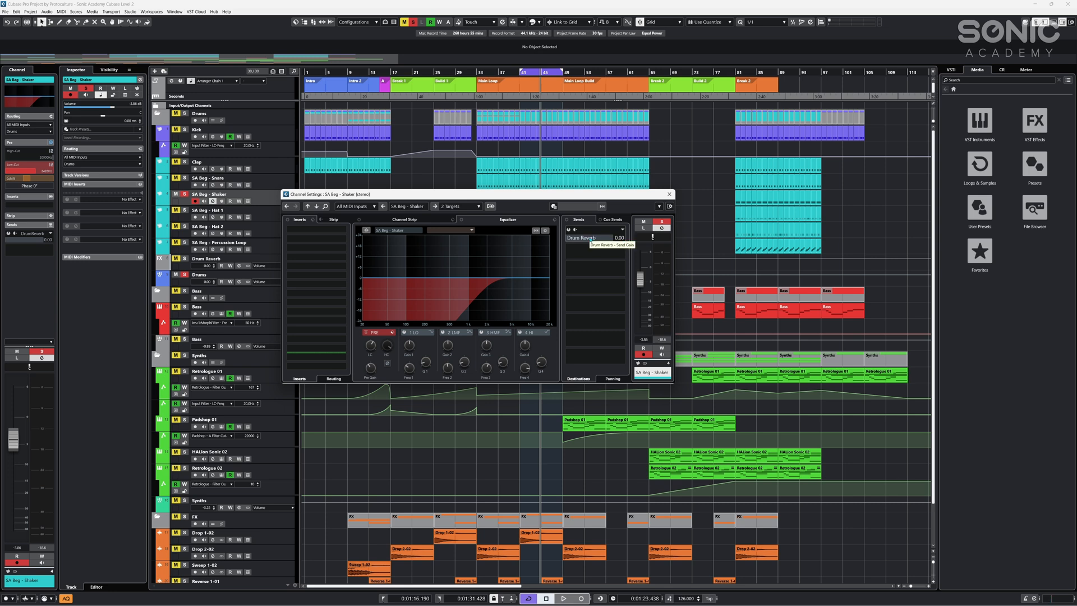
pyautogui.click(595, 268)
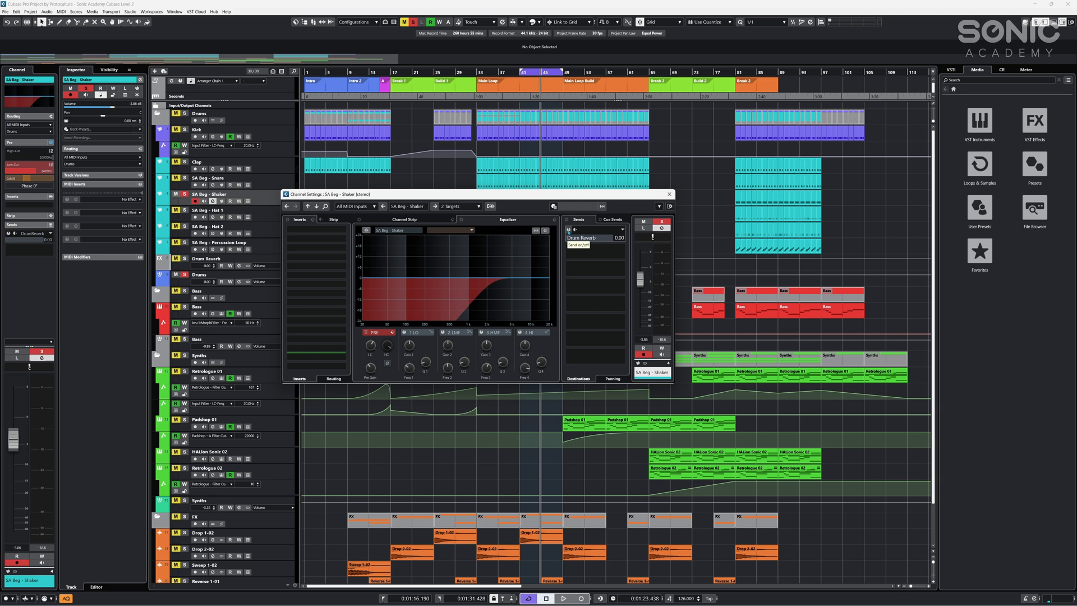
pyautogui.click(592, 236)
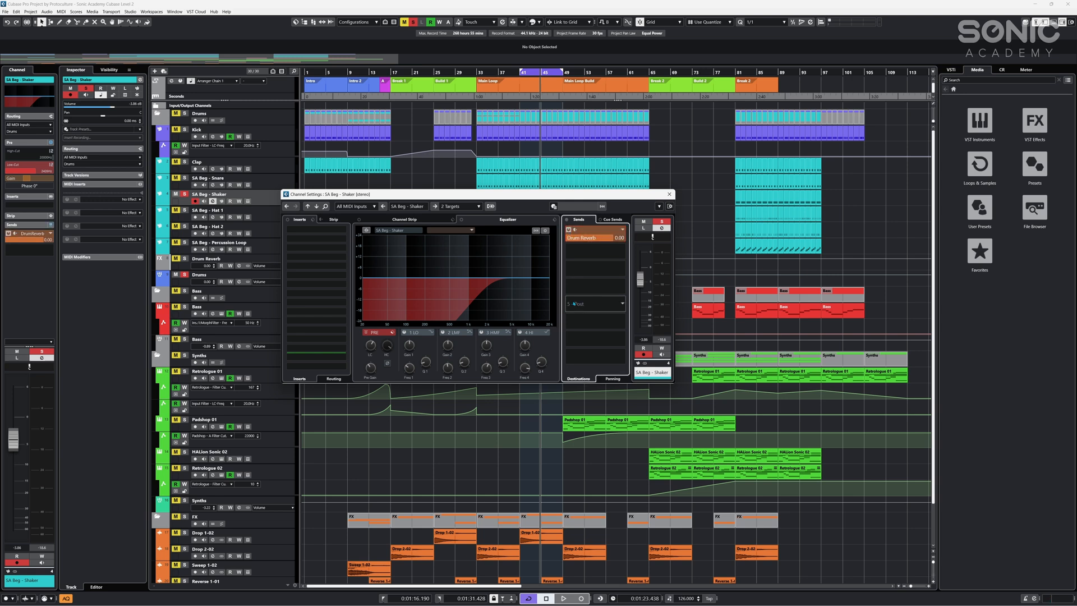
pyautogui.moveTo(466, 322)
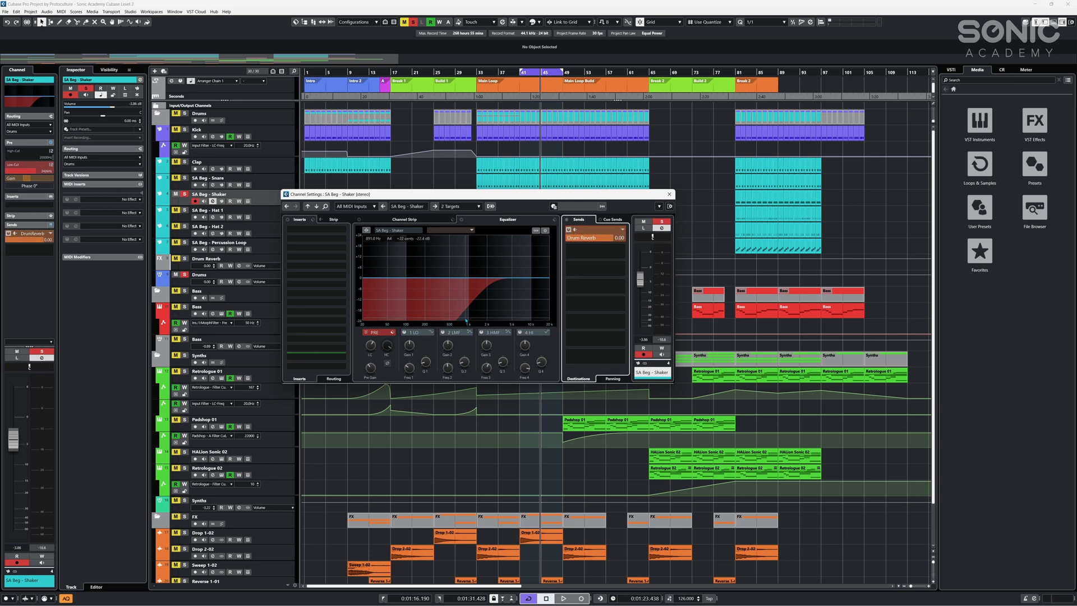
# - Audition the shaker through Drums Reverb with its send raised to about 1.54 dB
pyautogui.click(563, 598)
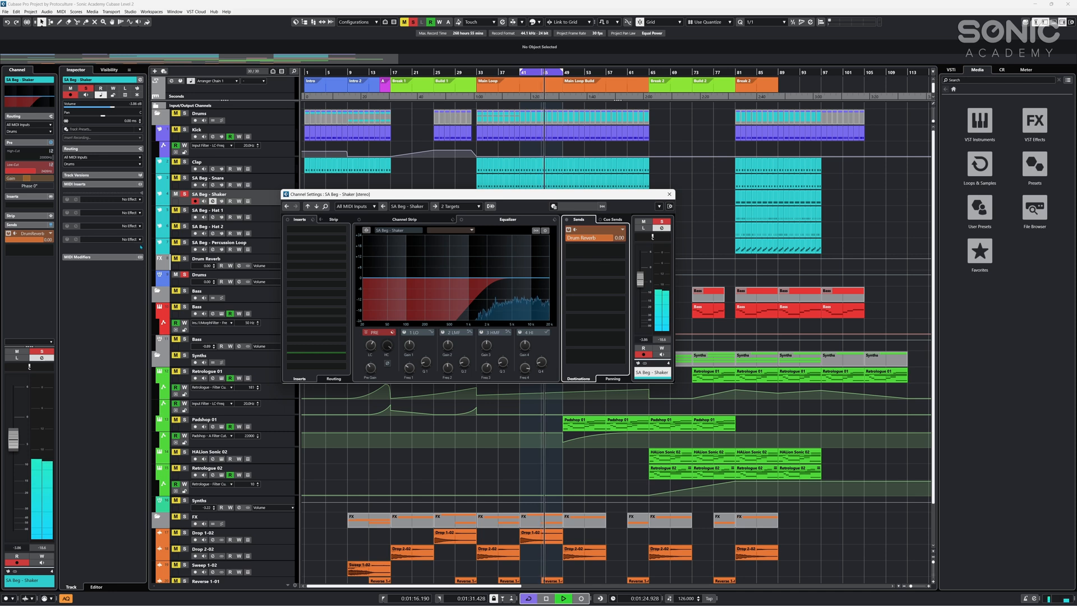
pyautogui.click(667, 194)
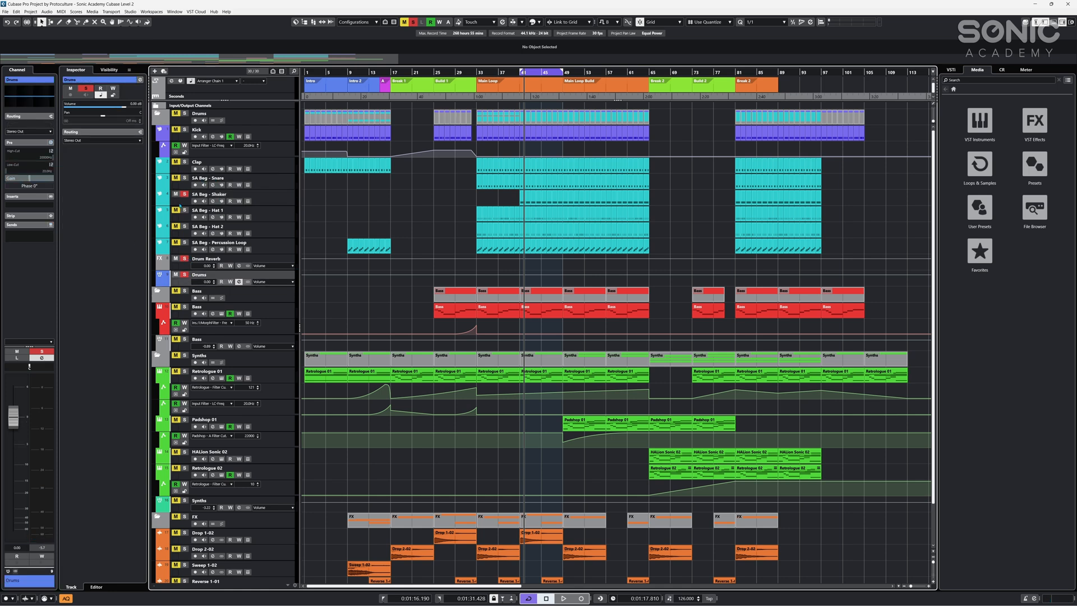
pyautogui.click(564, 598)
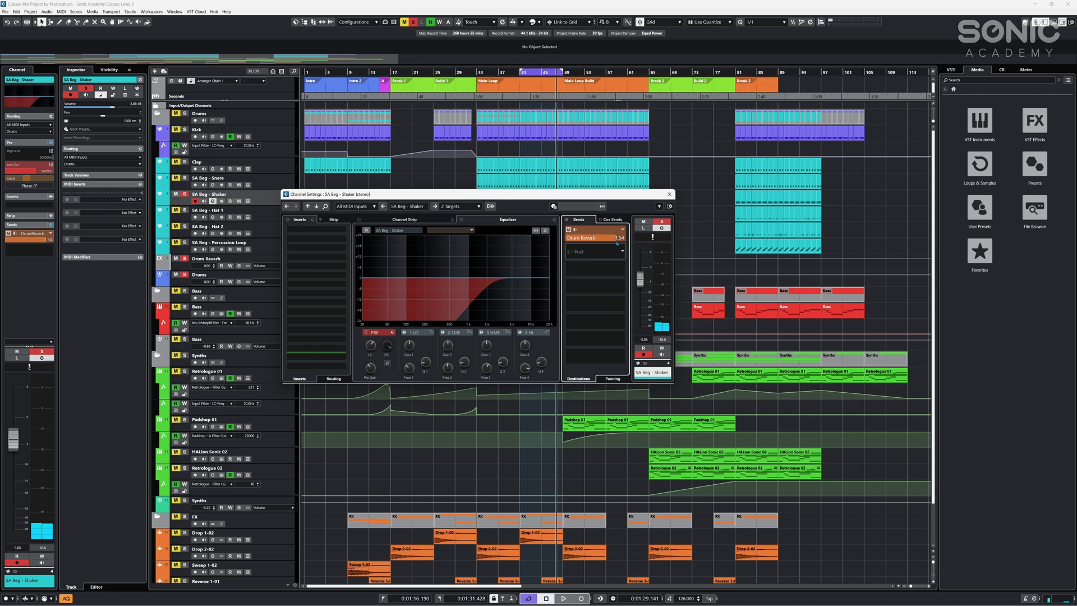
pyautogui.click(625, 237)
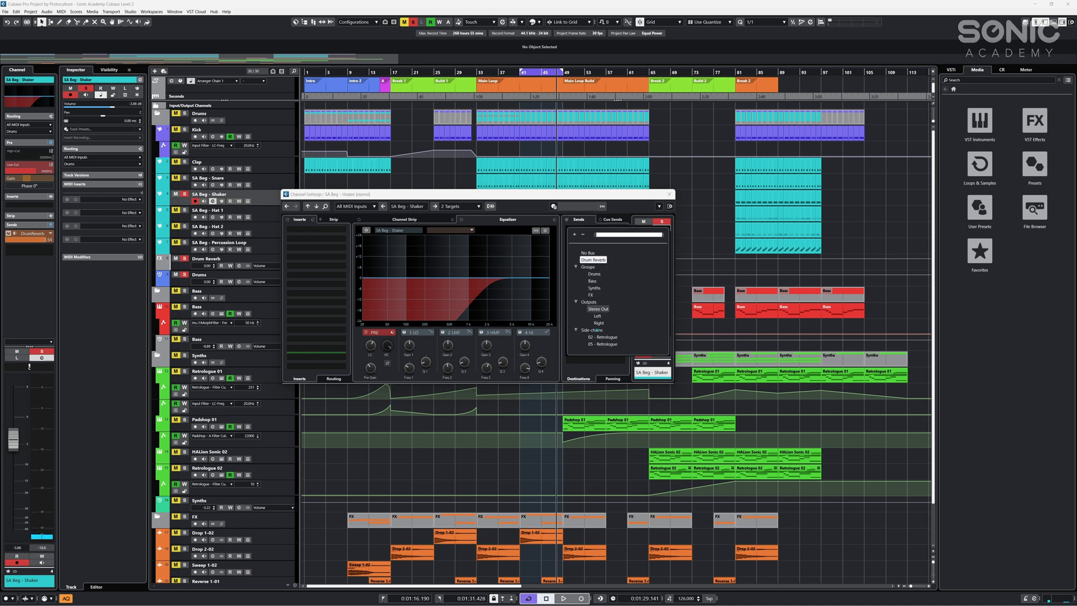
pyautogui.click(593, 260)
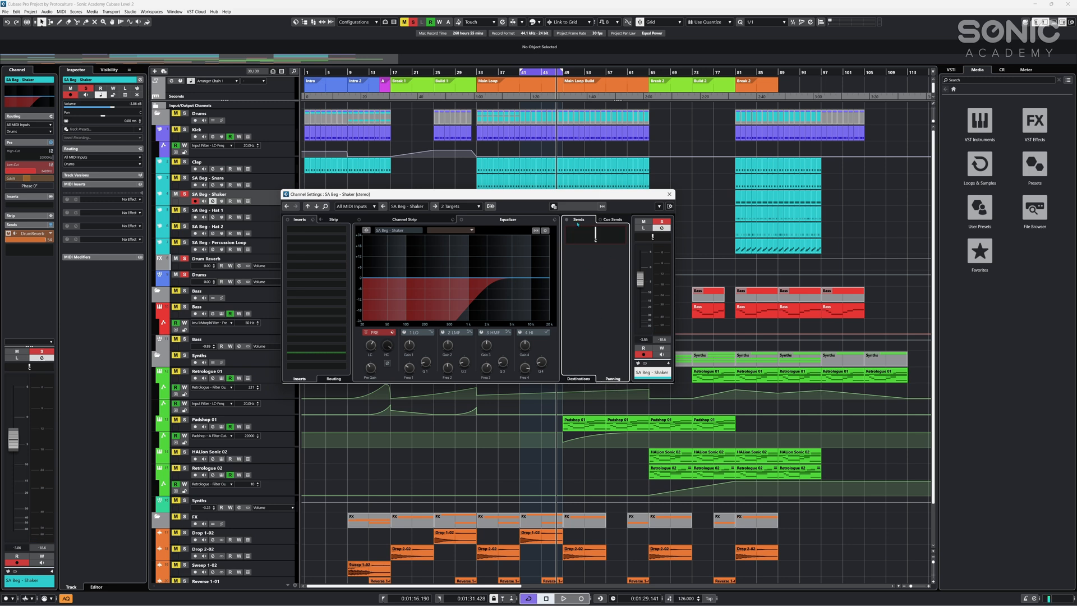
pyautogui.moveTo(597, 231)
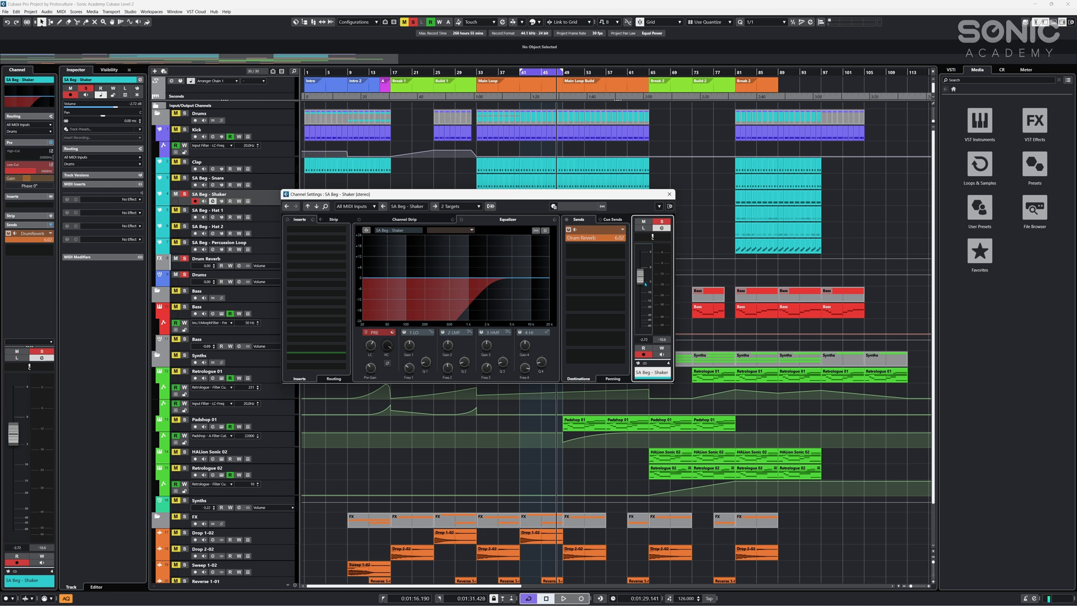
pyautogui.click(564, 598)
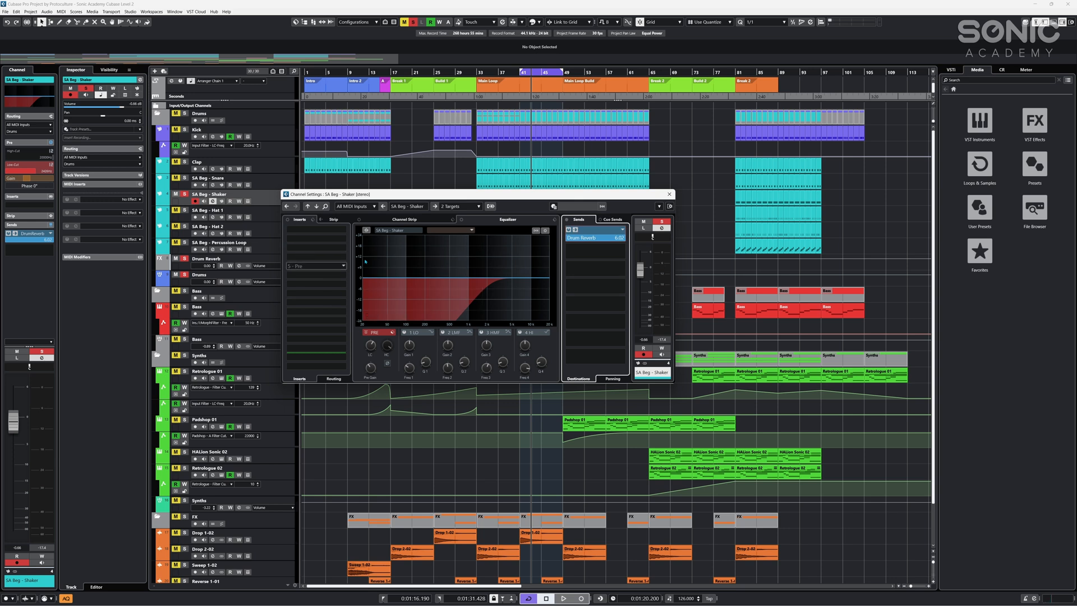
pyautogui.moveTo(525, 298)
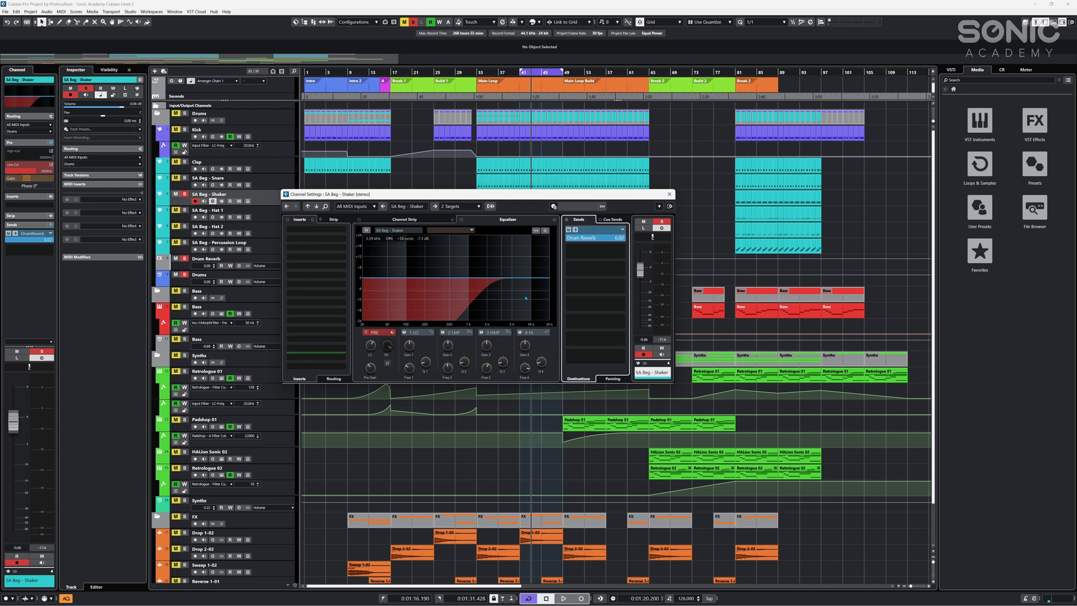
pyautogui.moveTo(662, 295)
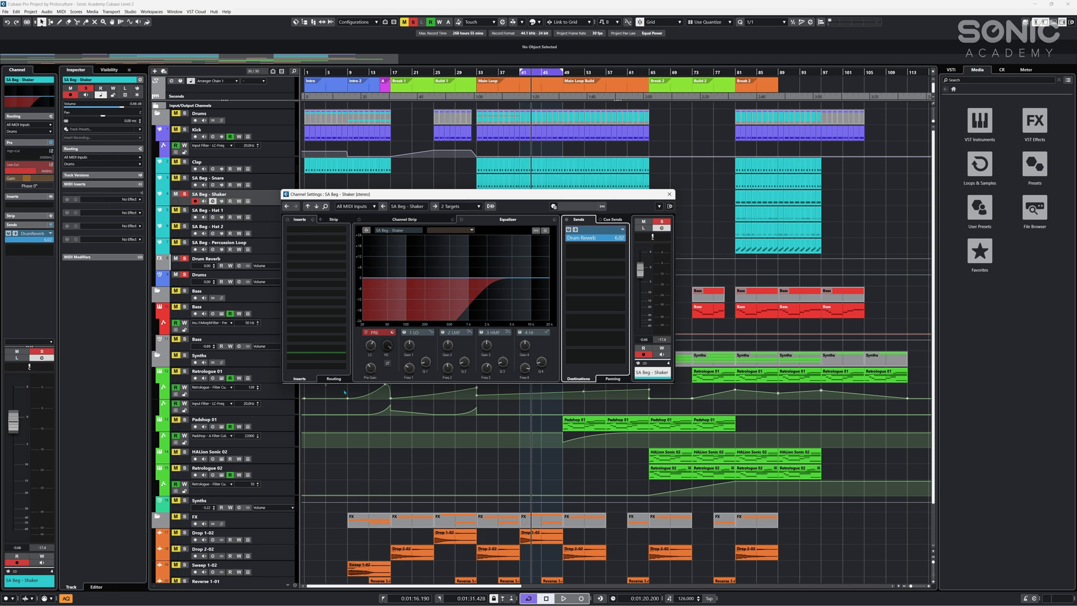
pyautogui.moveTo(408, 255)
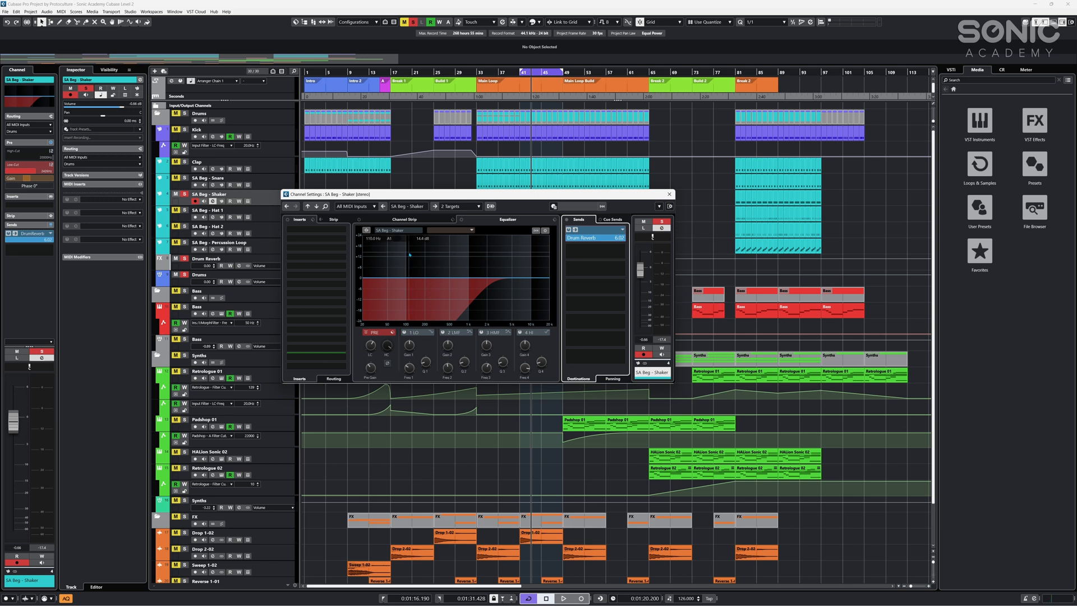
pyautogui.click(564, 598)
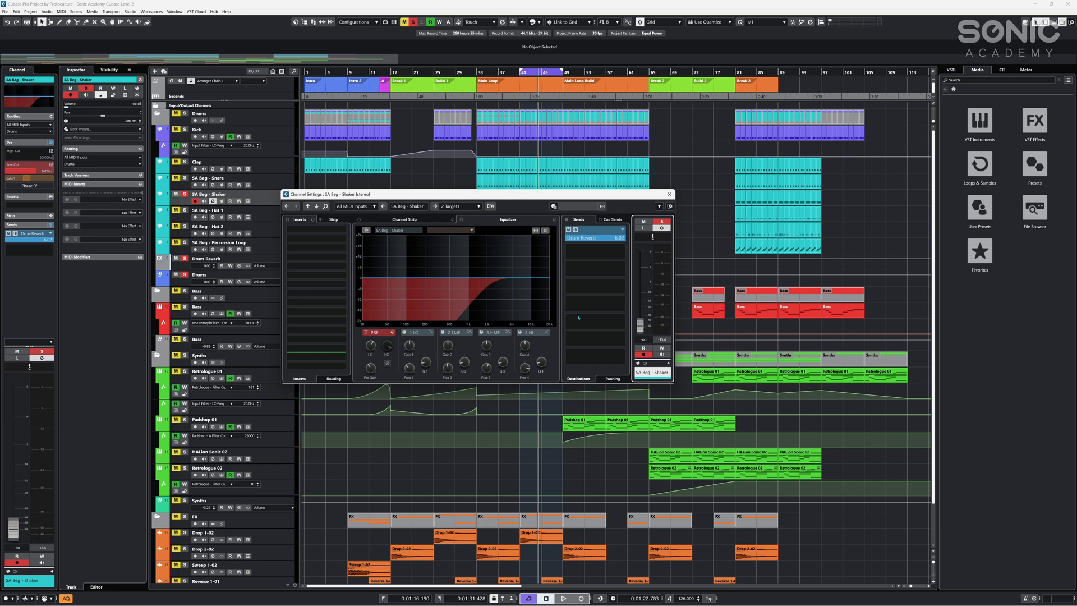
pyautogui.click(563, 598)
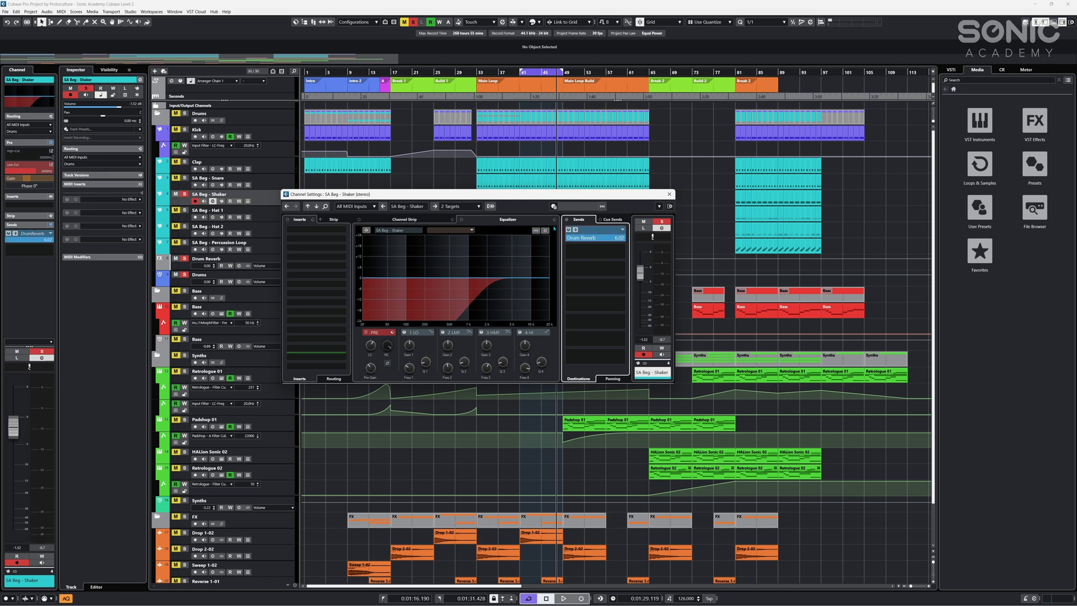
pyautogui.moveTo(595, 237)
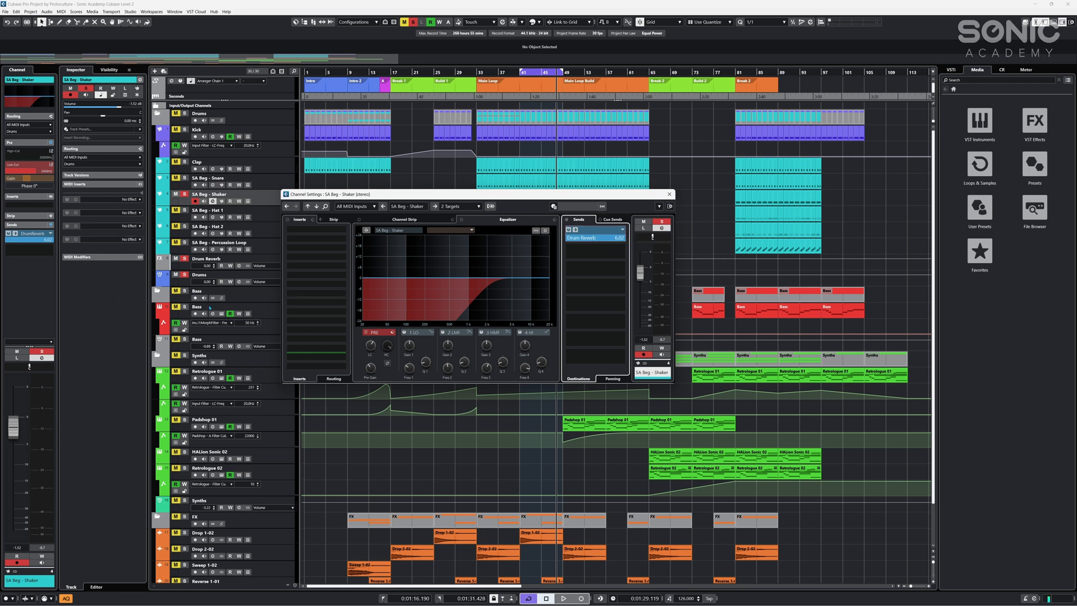
# - Bring up the Drums Reverb REVelation plug-in from the send and browse its presets
pyautogui.rightClick(594, 237)
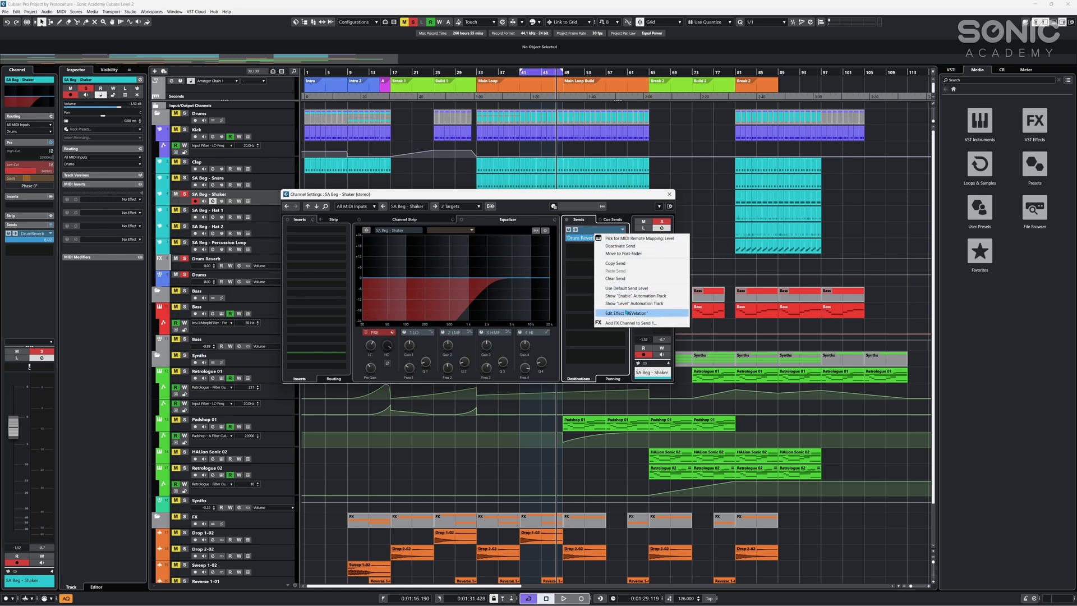
pyautogui.click(625, 313)
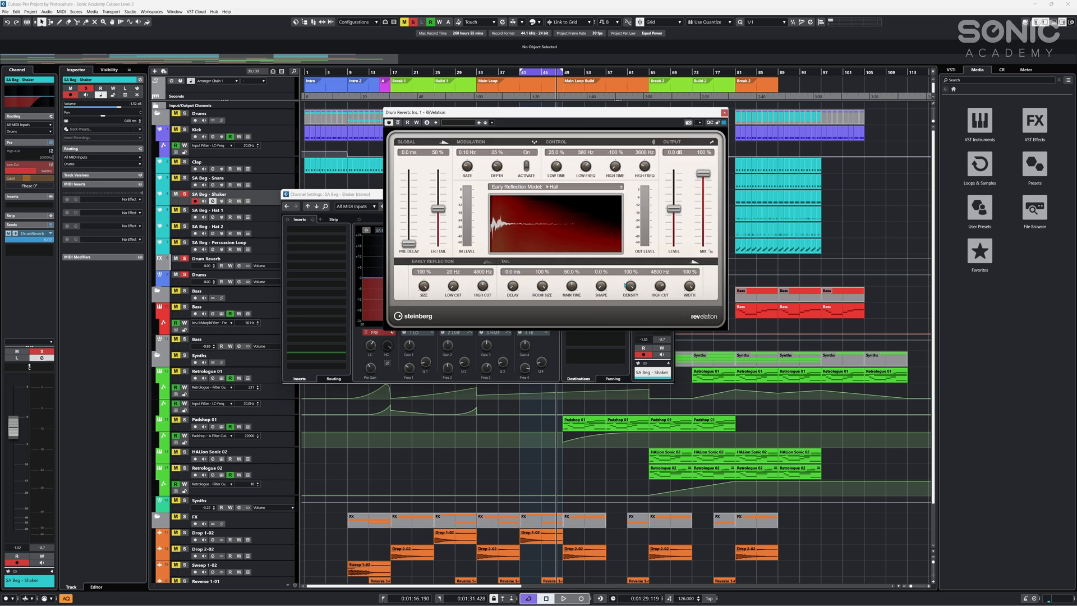
pyautogui.click(563, 598)
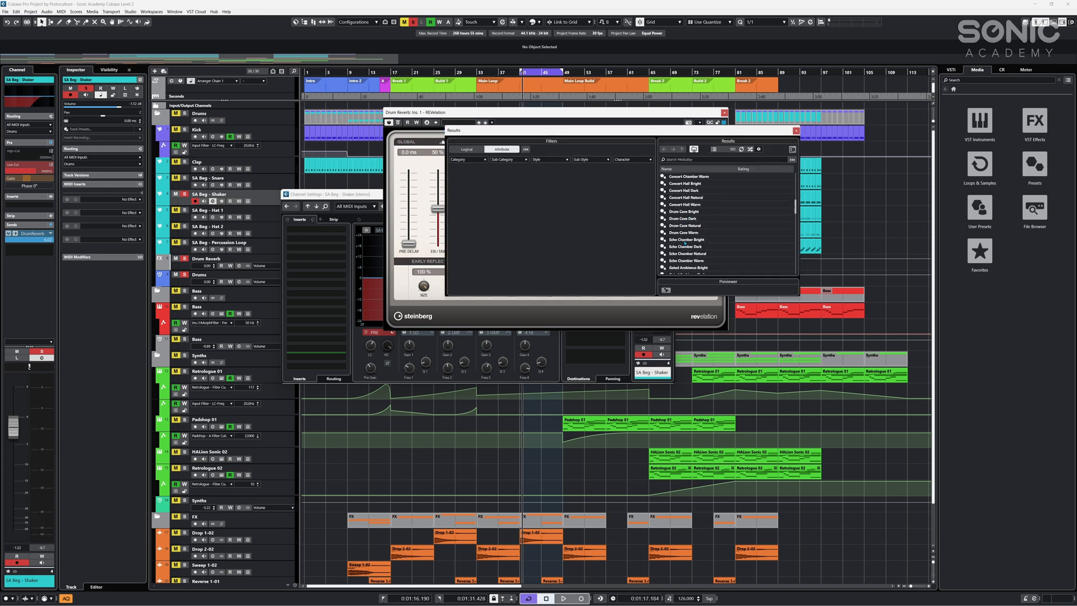
# - Load the Small Room Natural preset into REVelation
pyautogui.scroll(-3)
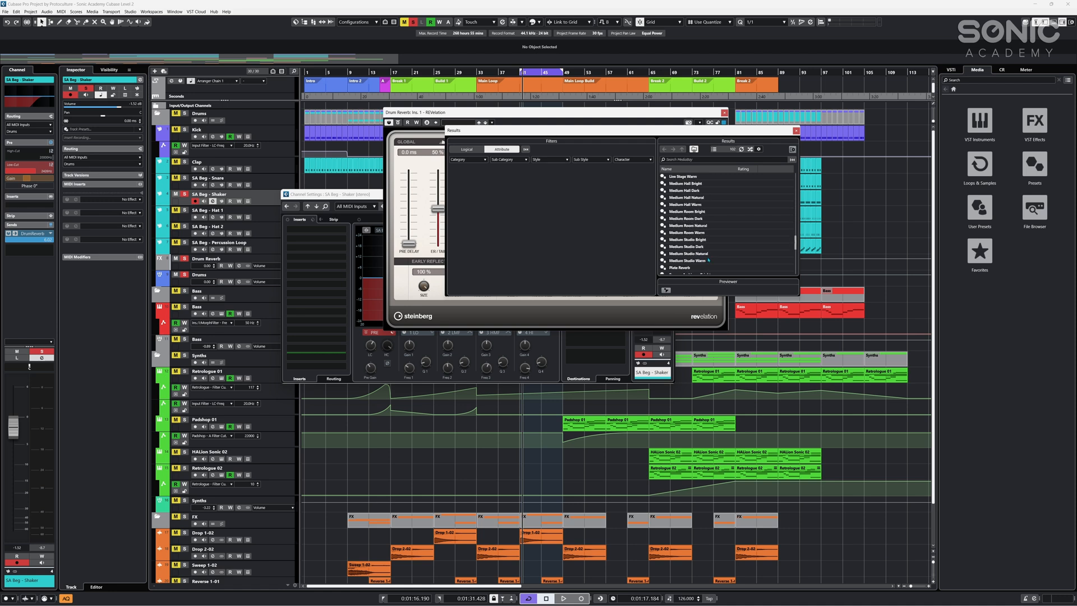
pyautogui.scroll(3)
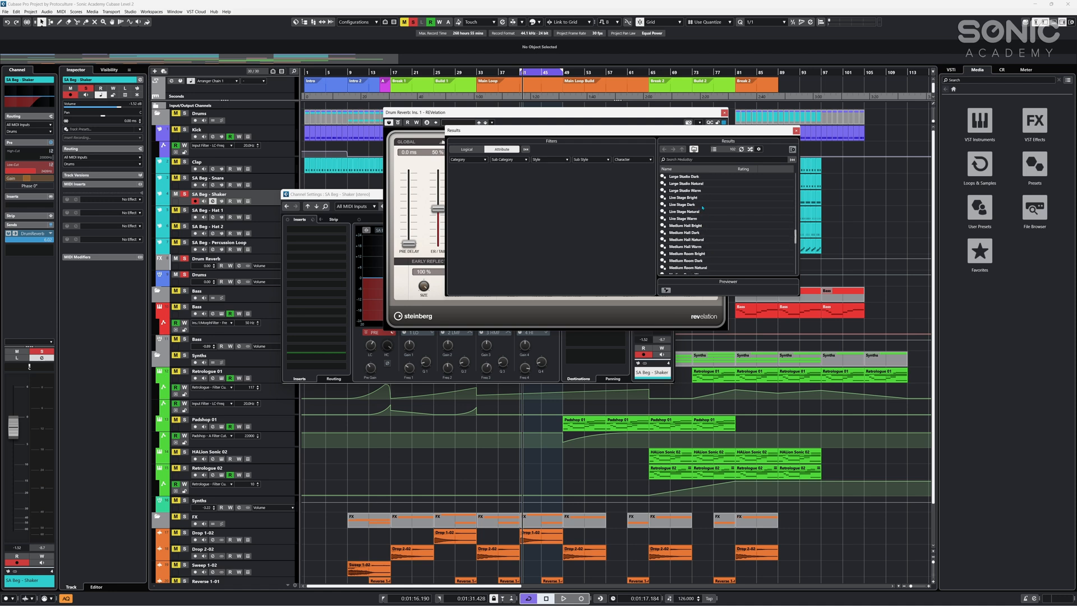
pyautogui.scroll(-3)
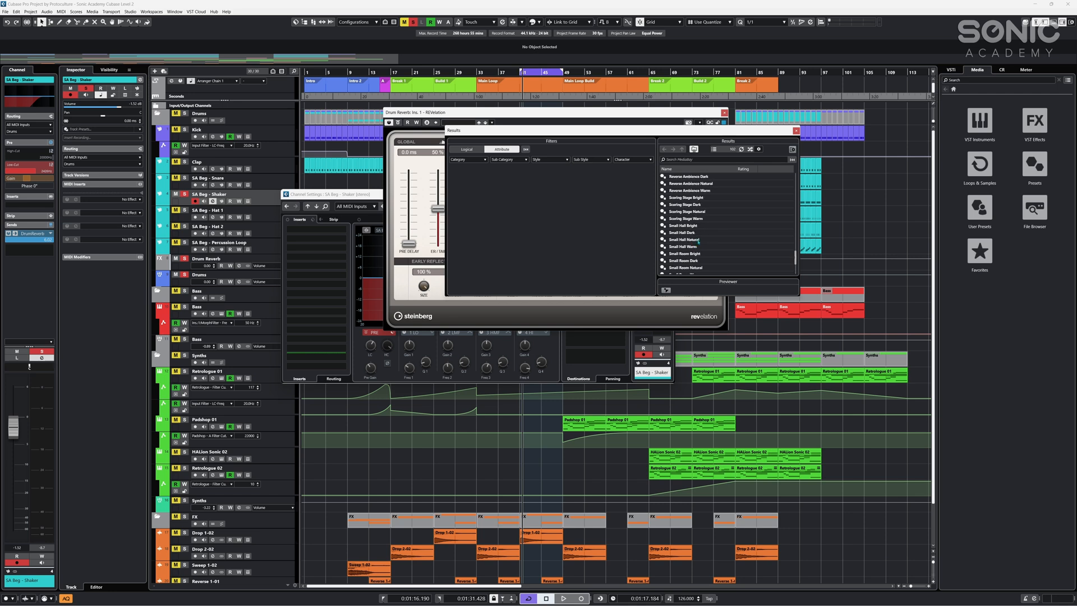
pyautogui.scroll(-3)
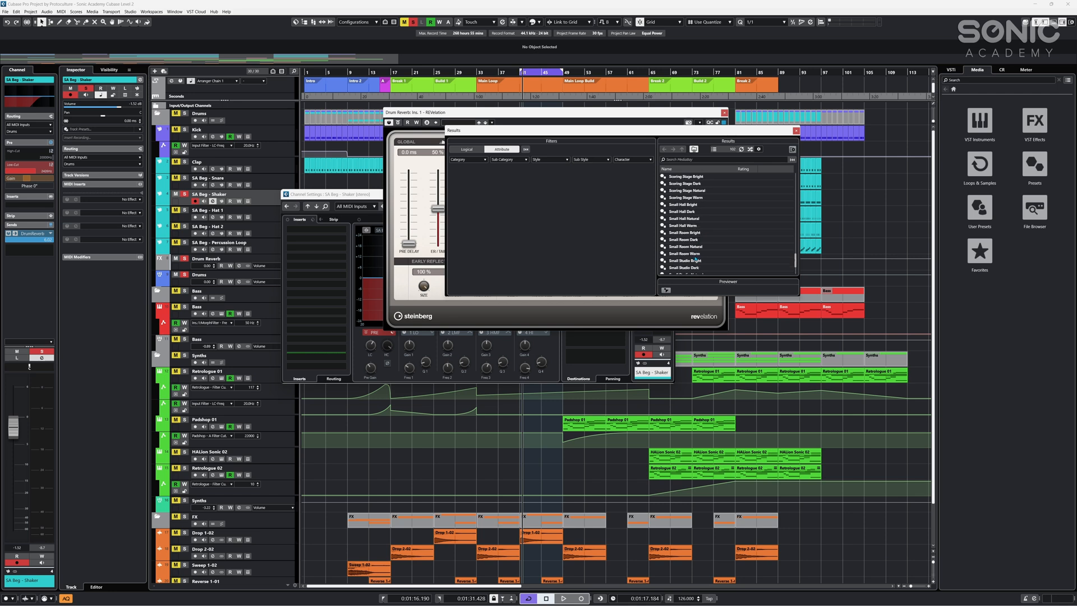
pyautogui.click(684, 246)
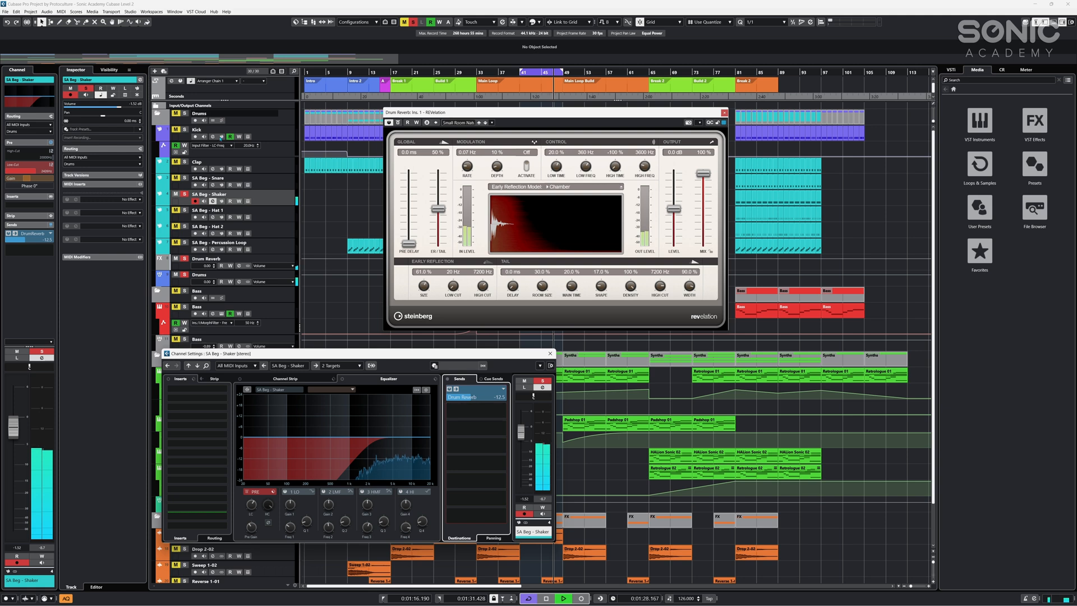
# - Close the Shaker channel settings and bring up the MixConsole with every channel
pyautogui.click(549, 353)
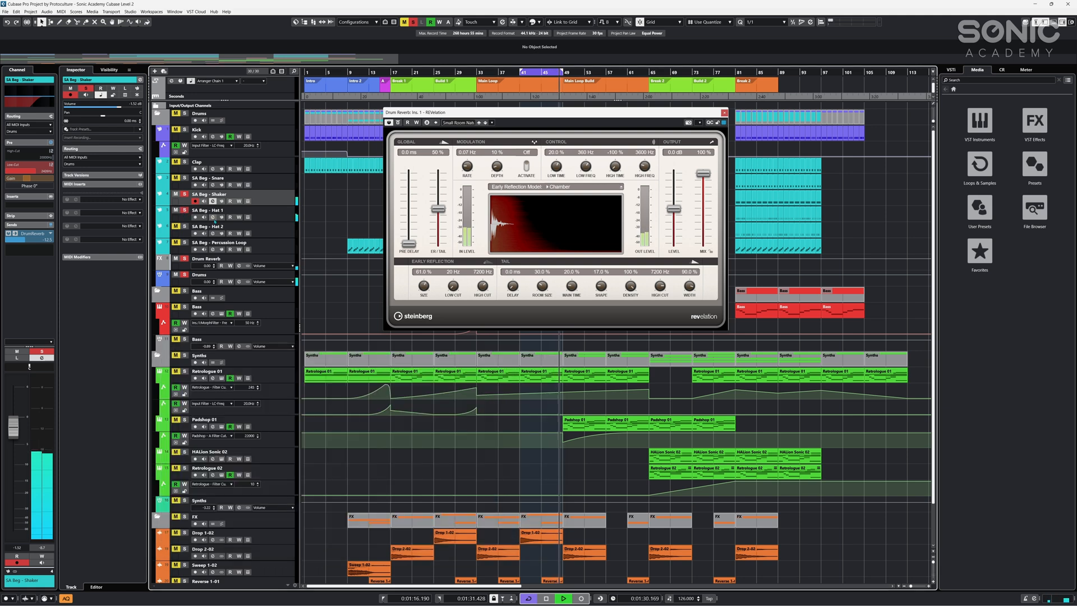
pyautogui.click(206, 209)
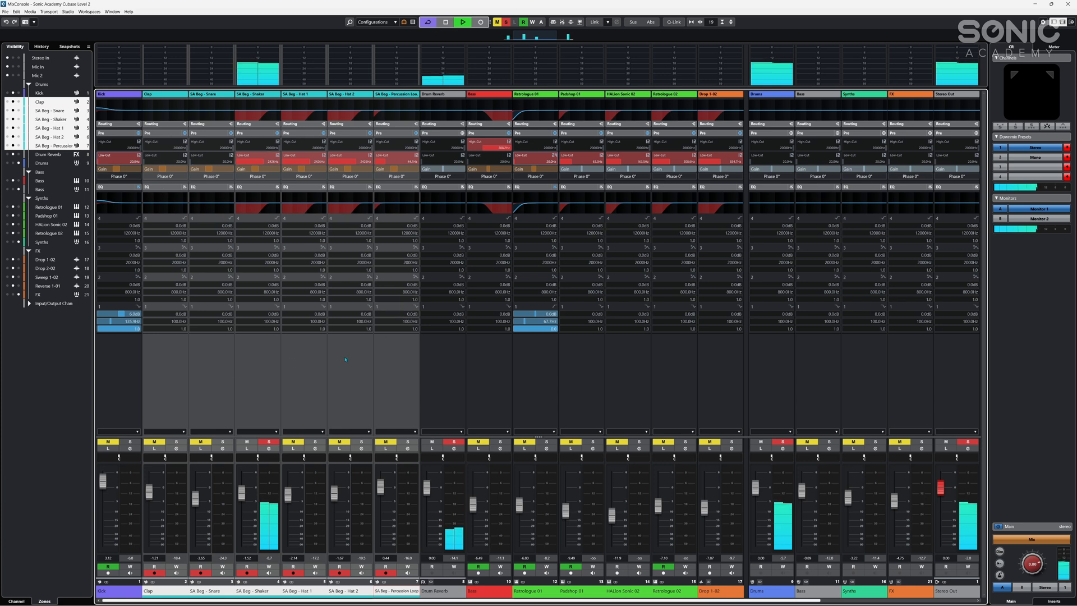
# - Show the Sends rack in the MixConsole and send another drum channel to Drum Reverb
pyautogui.rightClick(344, 359)
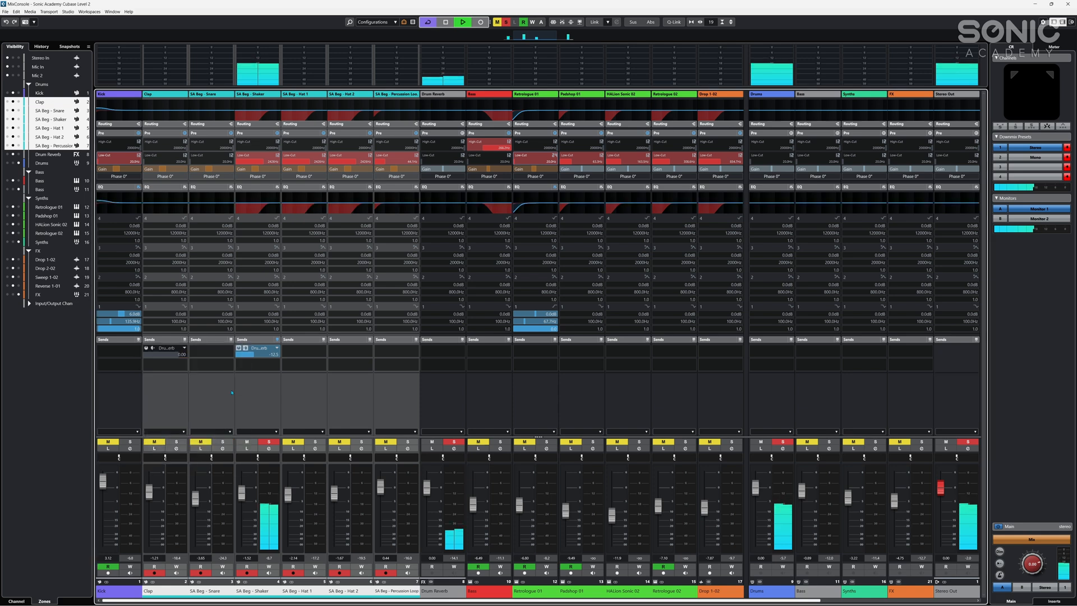
pyautogui.click(272, 348)
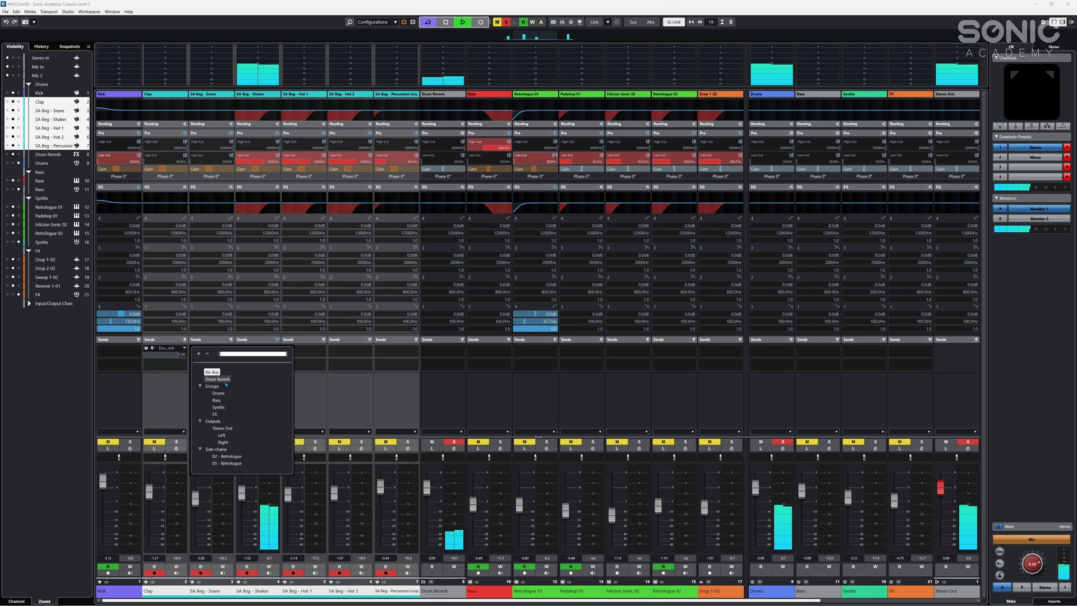
pyautogui.click(217, 378)
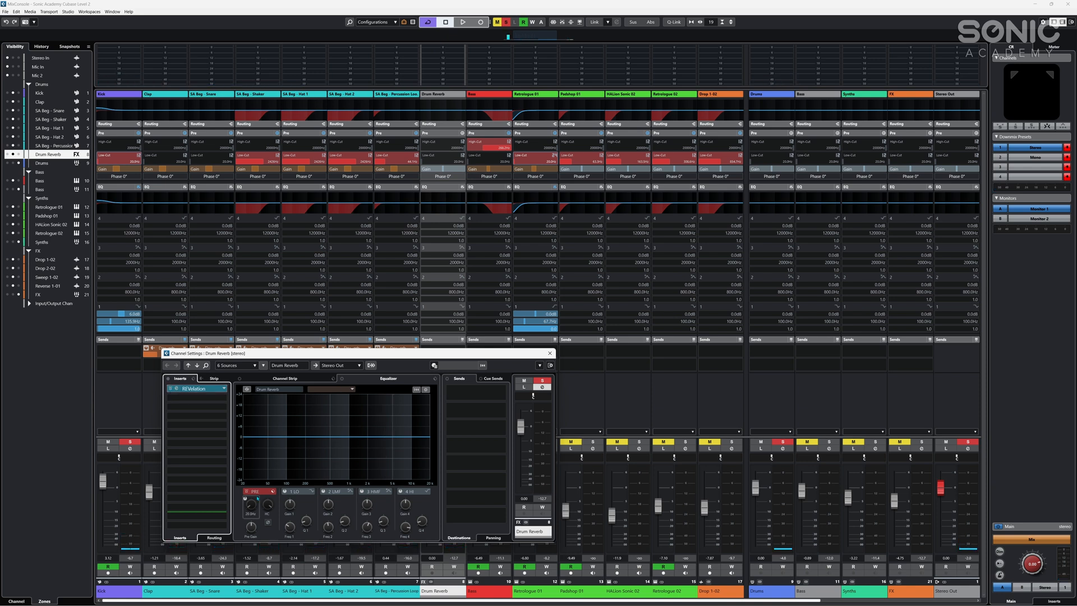
# - Insert StudioEQ in slot 2 after REVelation on Drum Reverb, then return to the project window
pyautogui.click(195, 388)
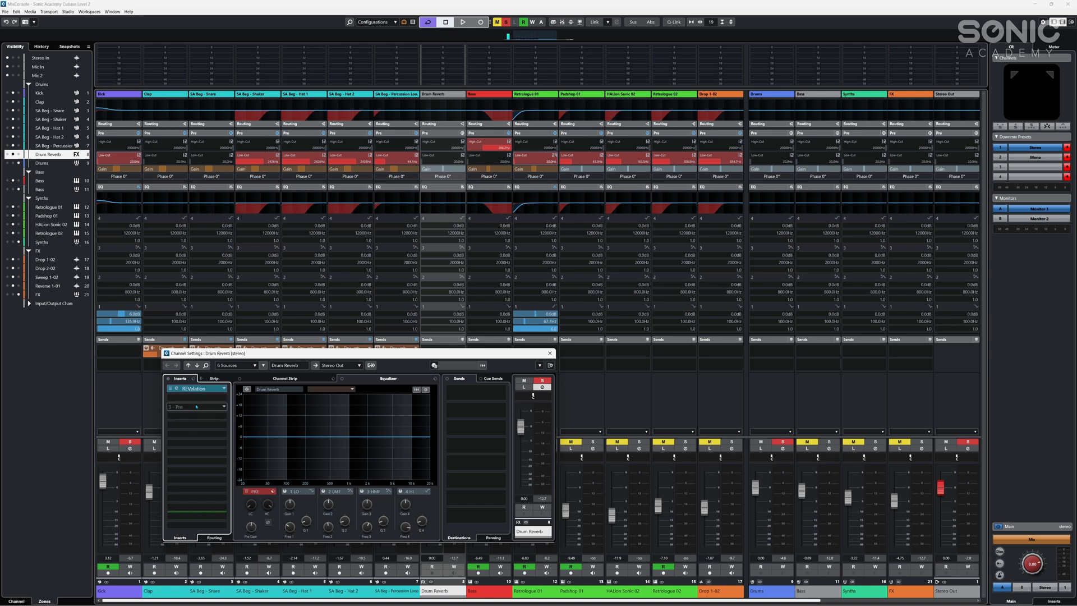
pyautogui.click(197, 388)
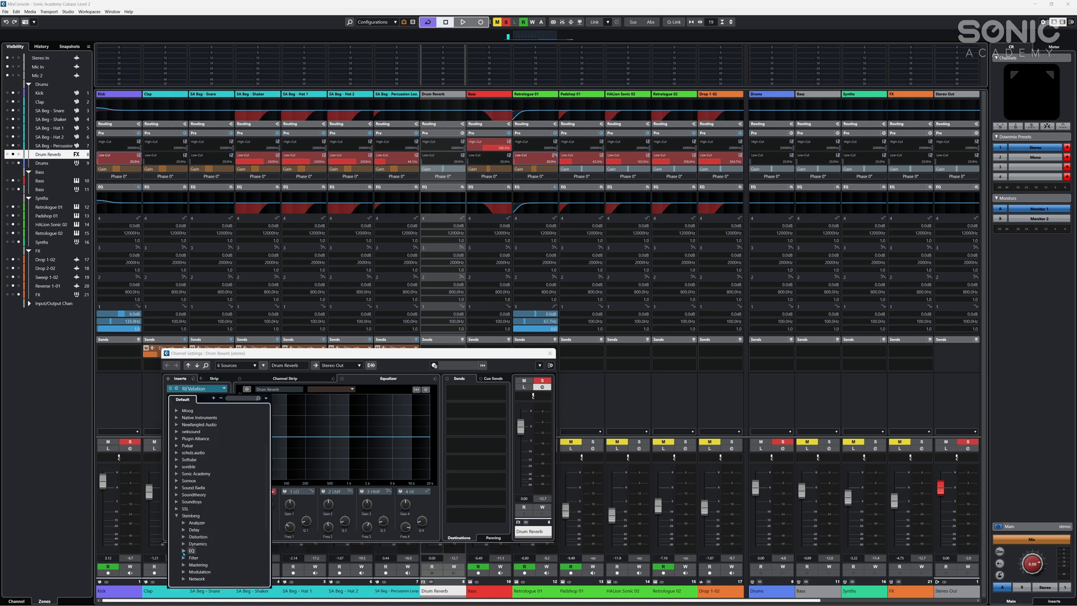
pyautogui.click(192, 550)
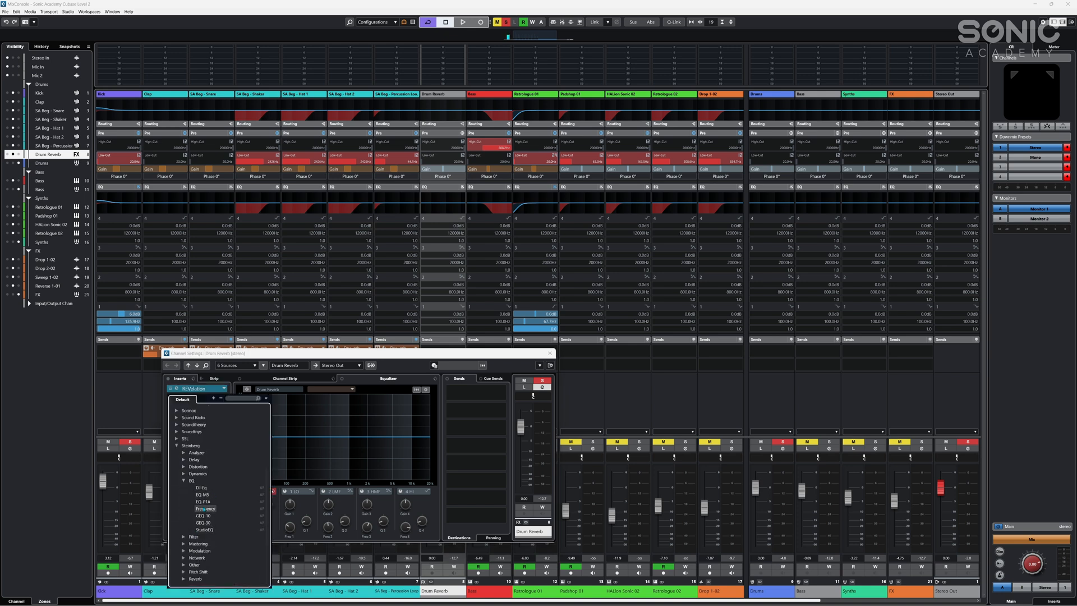
pyautogui.click(203, 529)
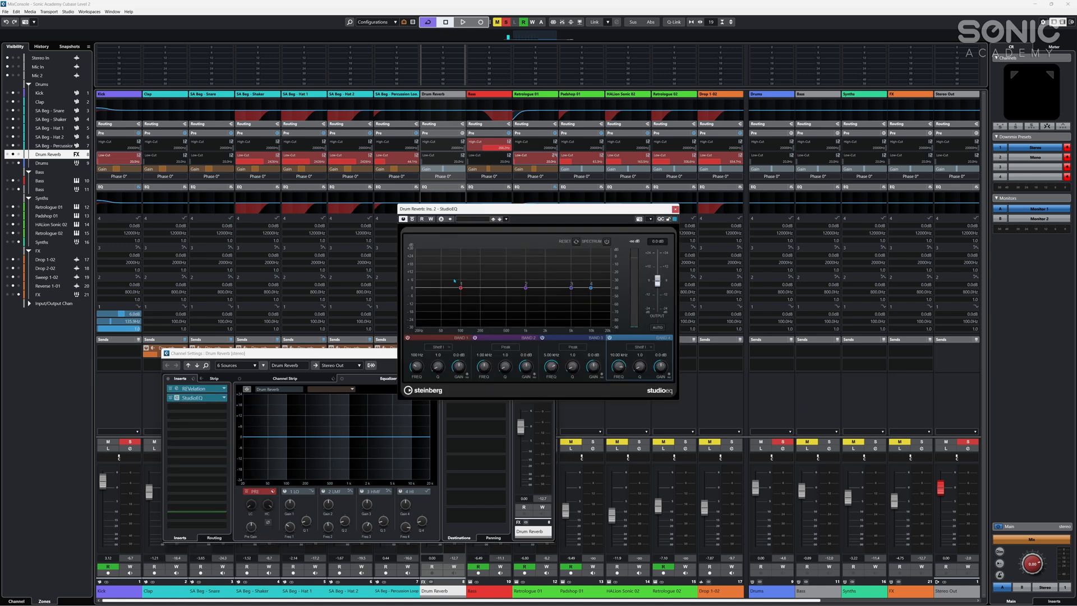
pyautogui.click(462, 22)
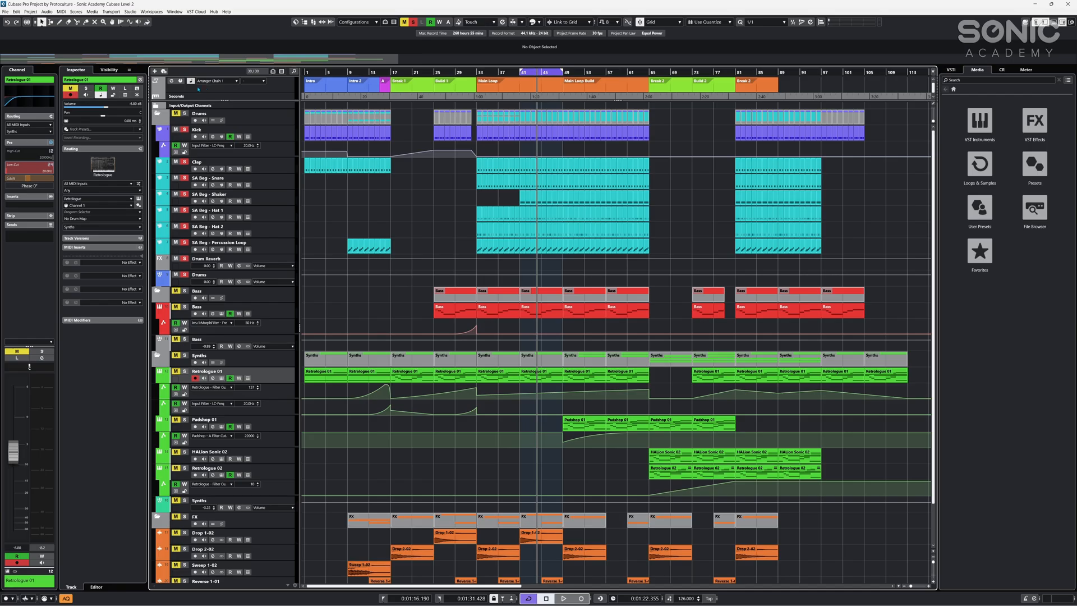
# - Select the Drum Reverb FX track to show its REVelation and StudioEQ inserts
pyautogui.click(209, 258)
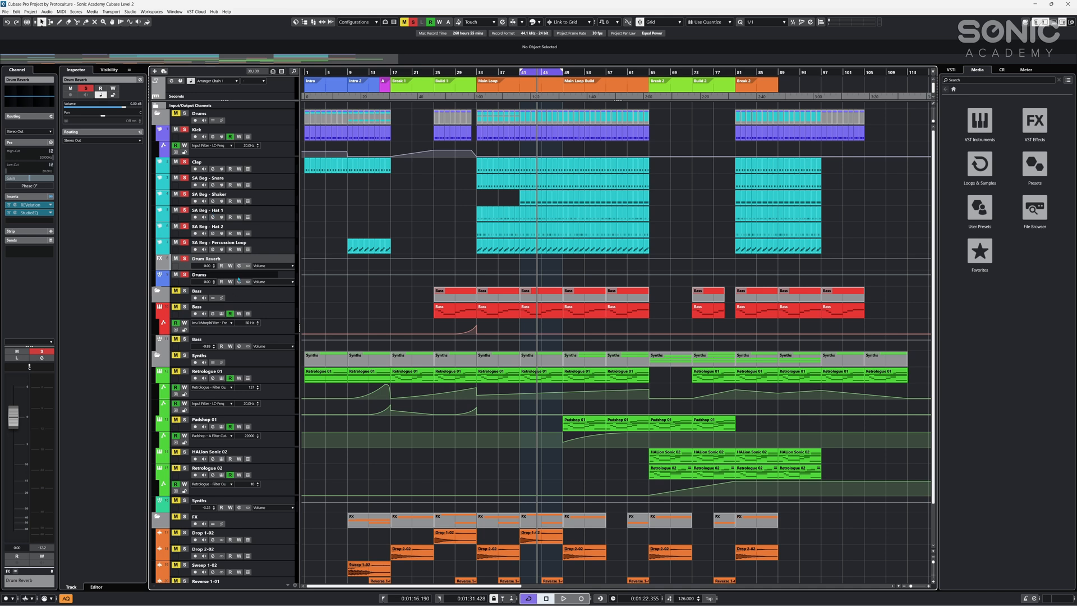
pyautogui.moveTo(238, 266)
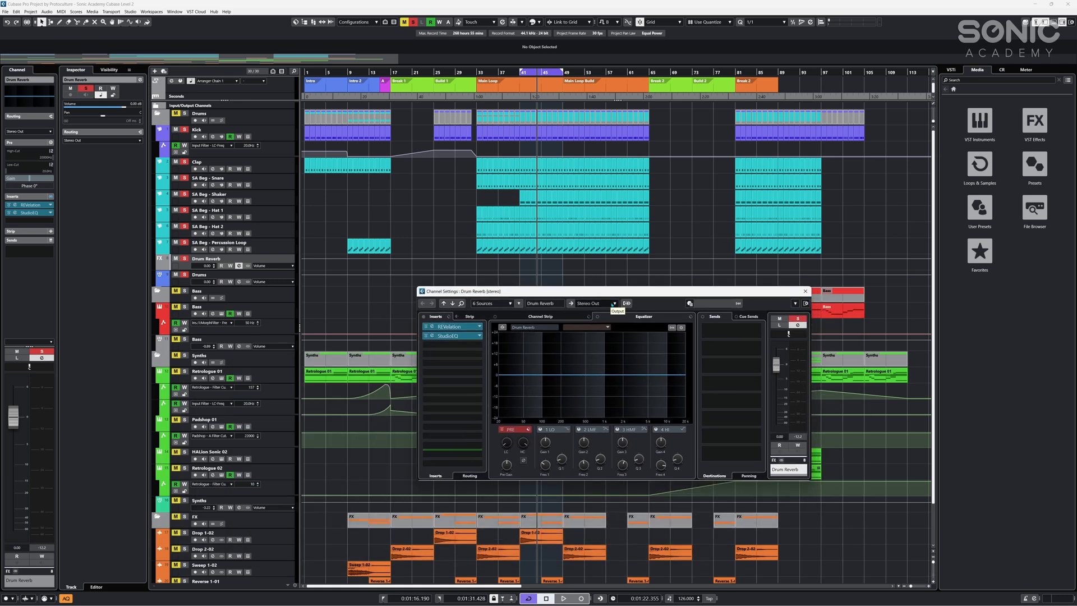
pyautogui.moveTo(203, 280)
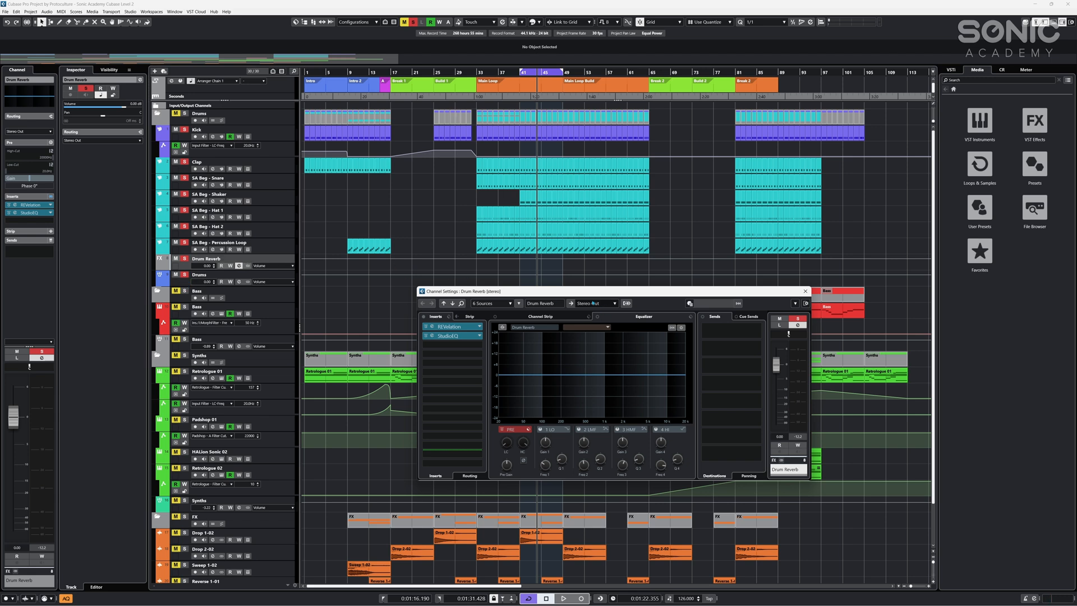
# - Route Drum Reverb's output from Stereo Out to the Drums group and close its settings
pyautogui.click(595, 303)
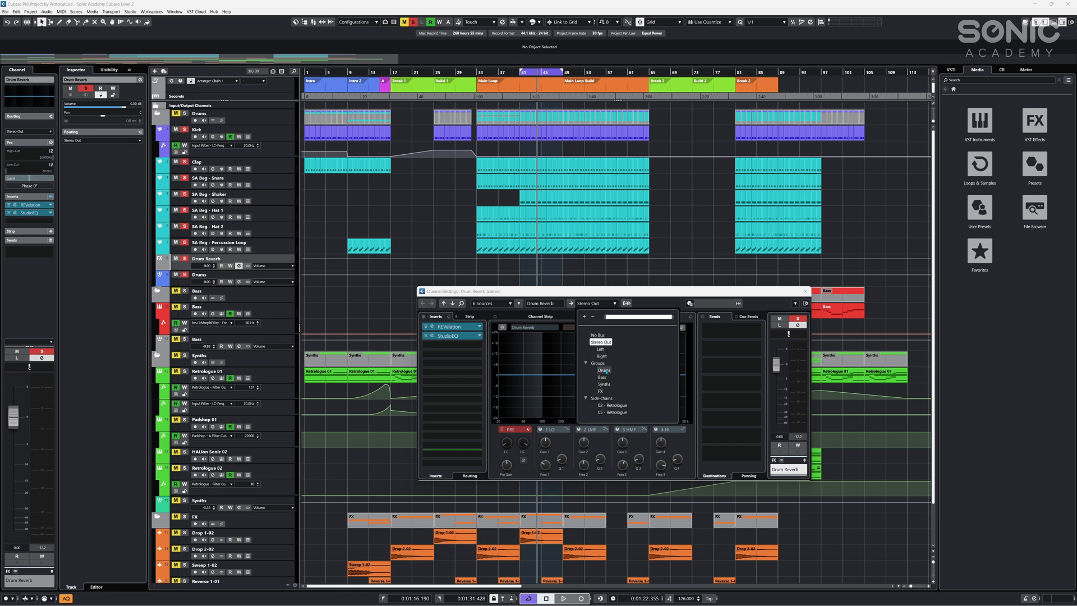
pyautogui.click(604, 370)
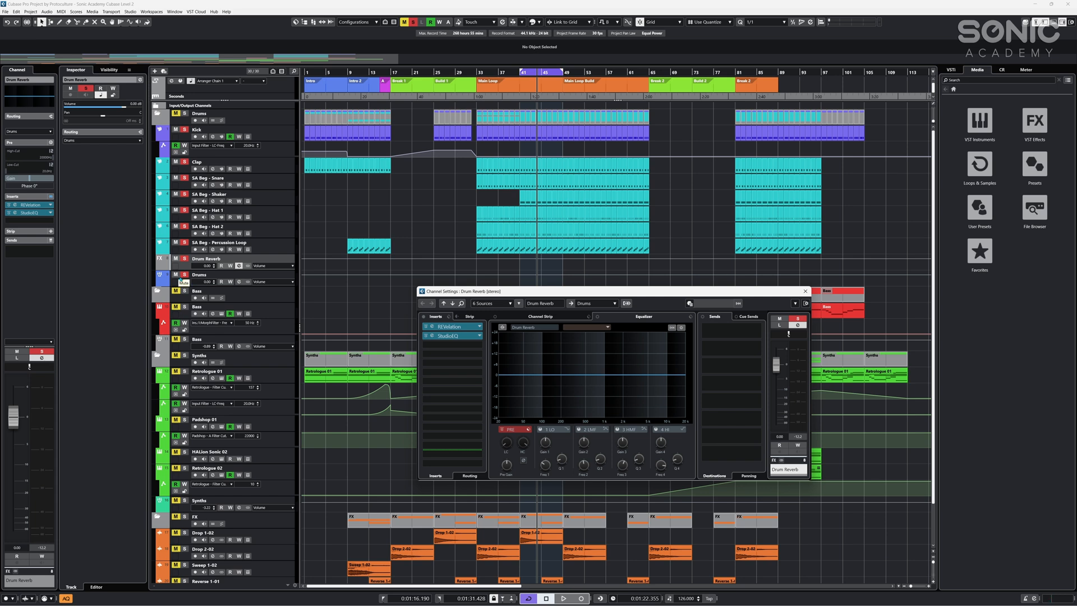
pyautogui.click(805, 291)
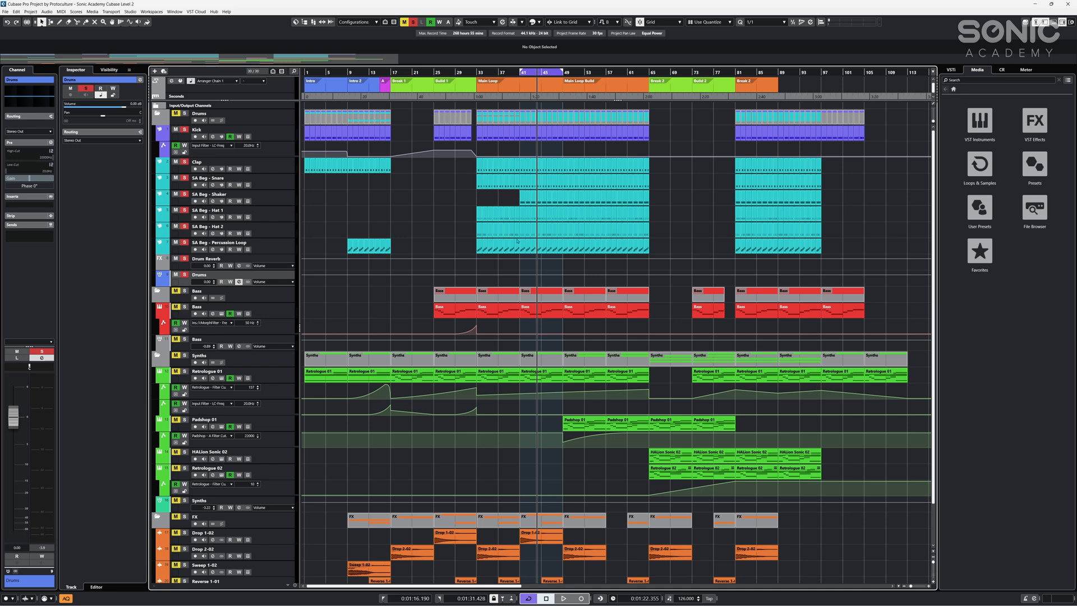
pyautogui.click(198, 130)
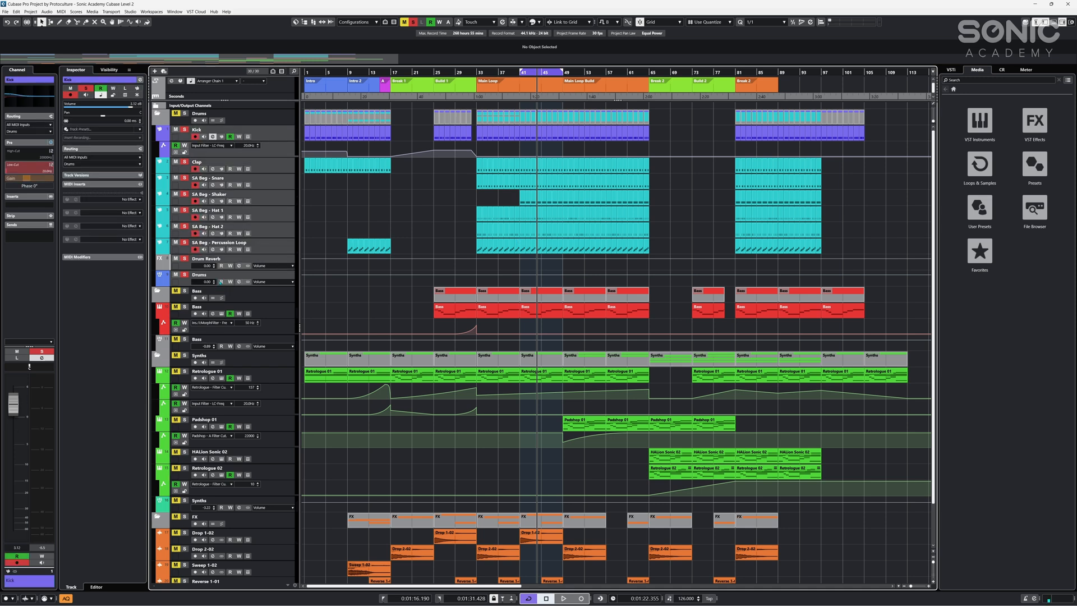
pyautogui.click(206, 258)
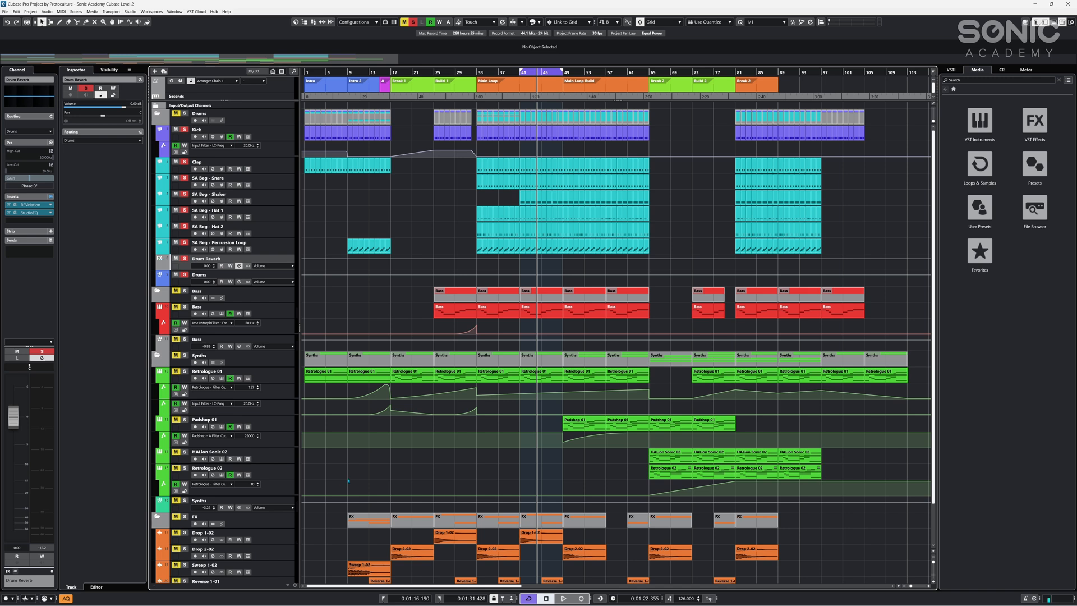
pyautogui.scroll(-3)
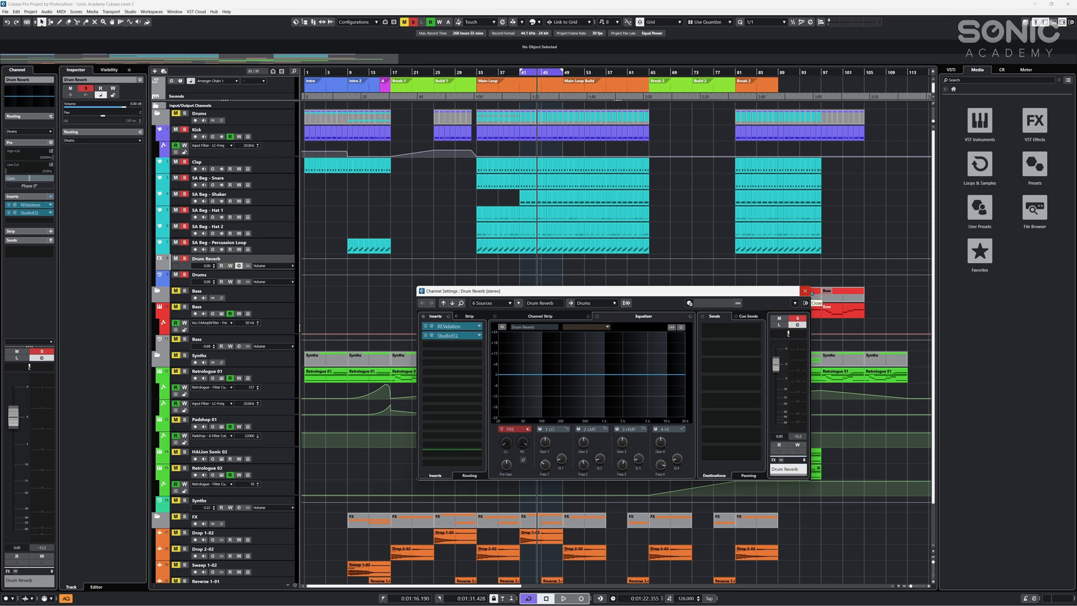
pyautogui.click(806, 291)
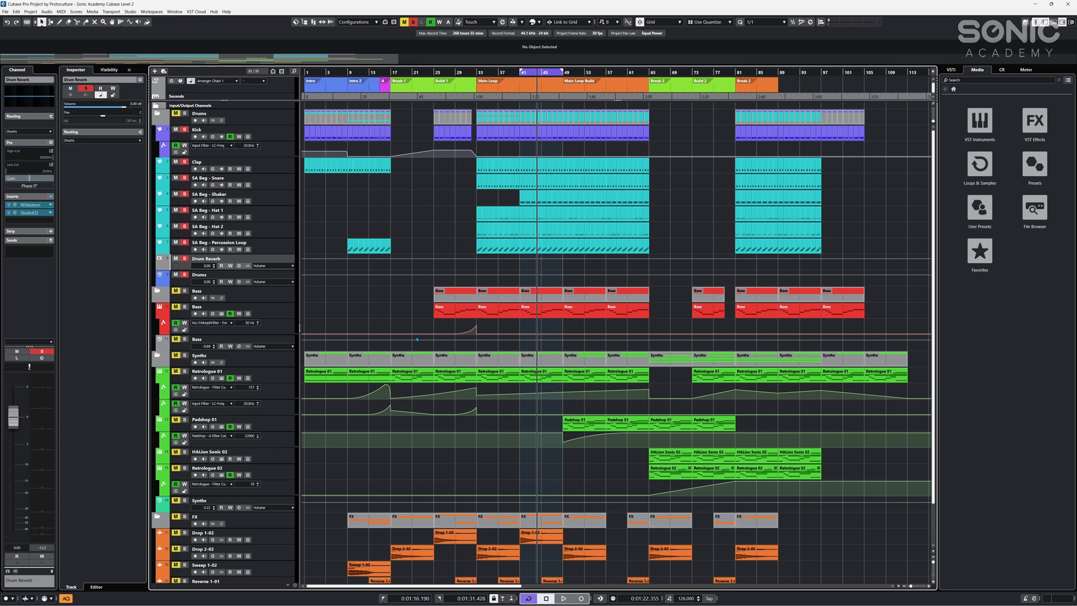